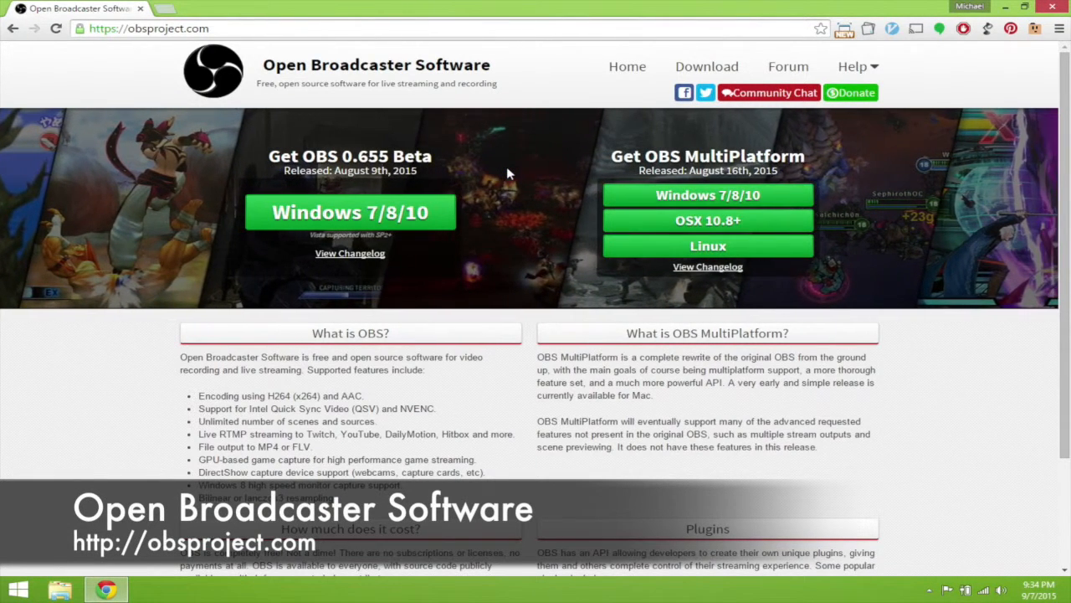
pyautogui.moveTo(448, 242)
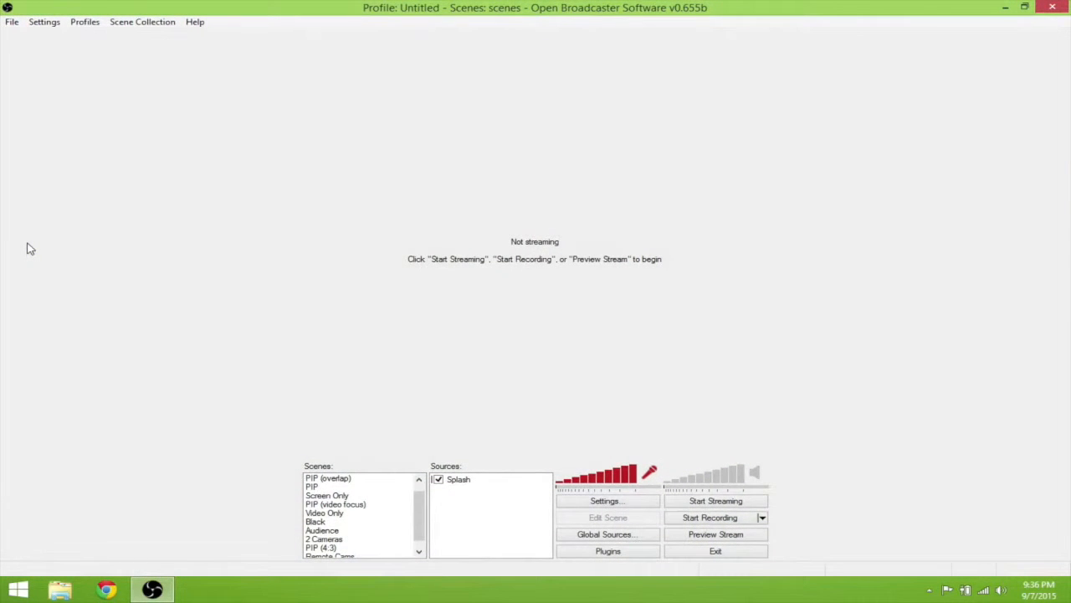
pyautogui.moveTo(1002, 226)
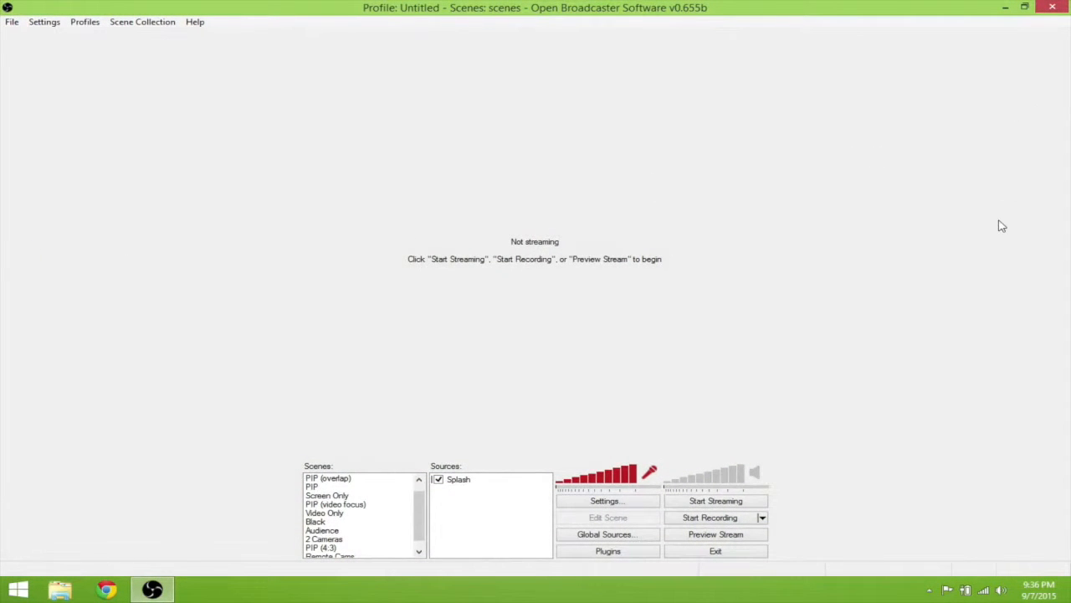
pyautogui.moveTo(633, 352)
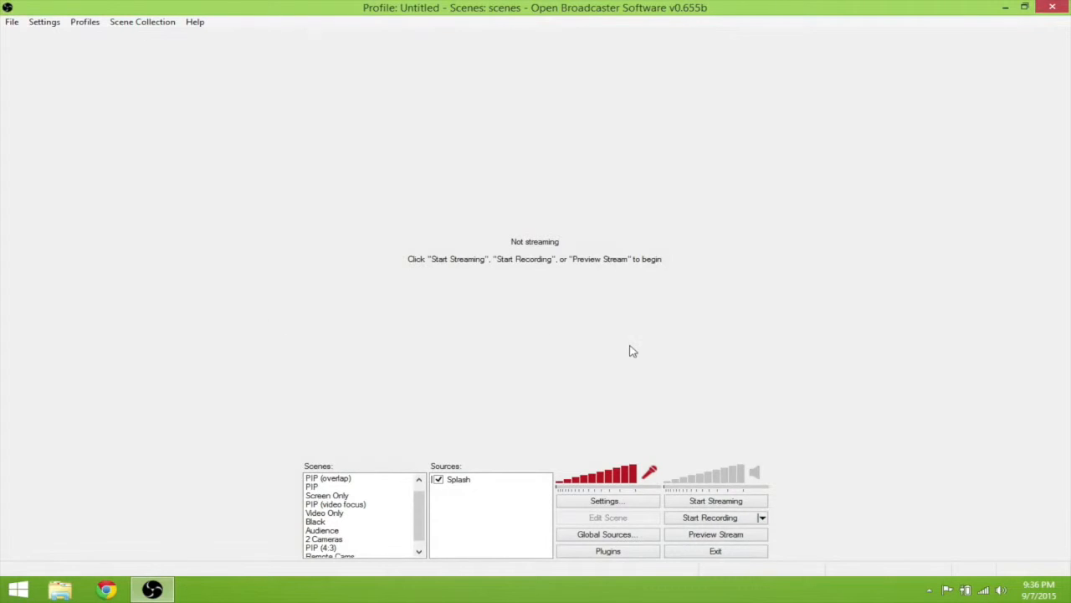
pyautogui.moveTo(449, 519)
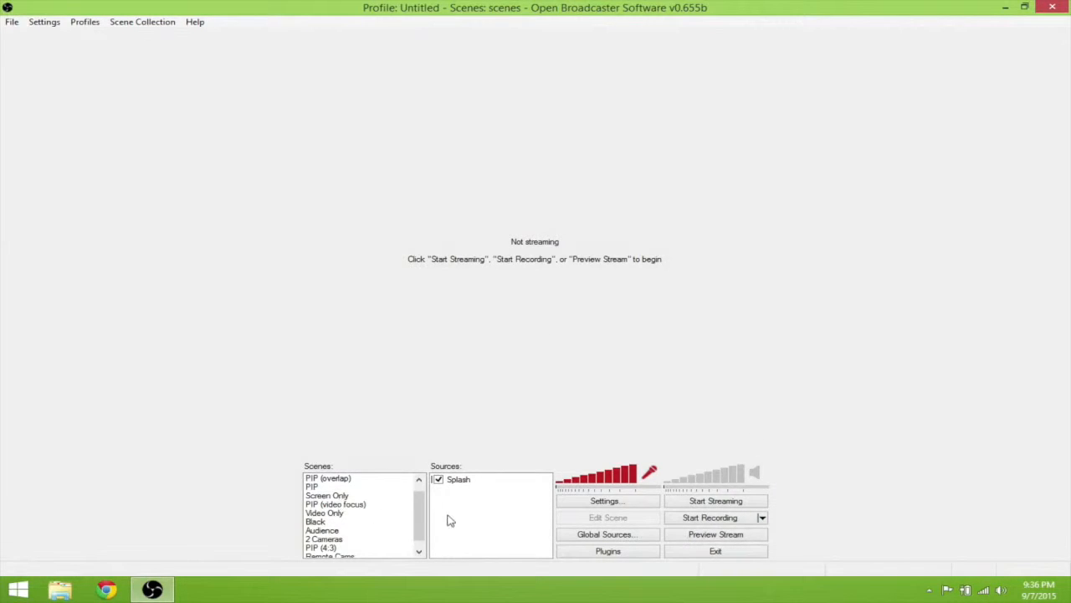
# Step: Review the Splash scene and inspect the global sources: Avermedia, Background, Splash, Q4 Camera, Q2 HD Camera
pyautogui.click(317, 479)
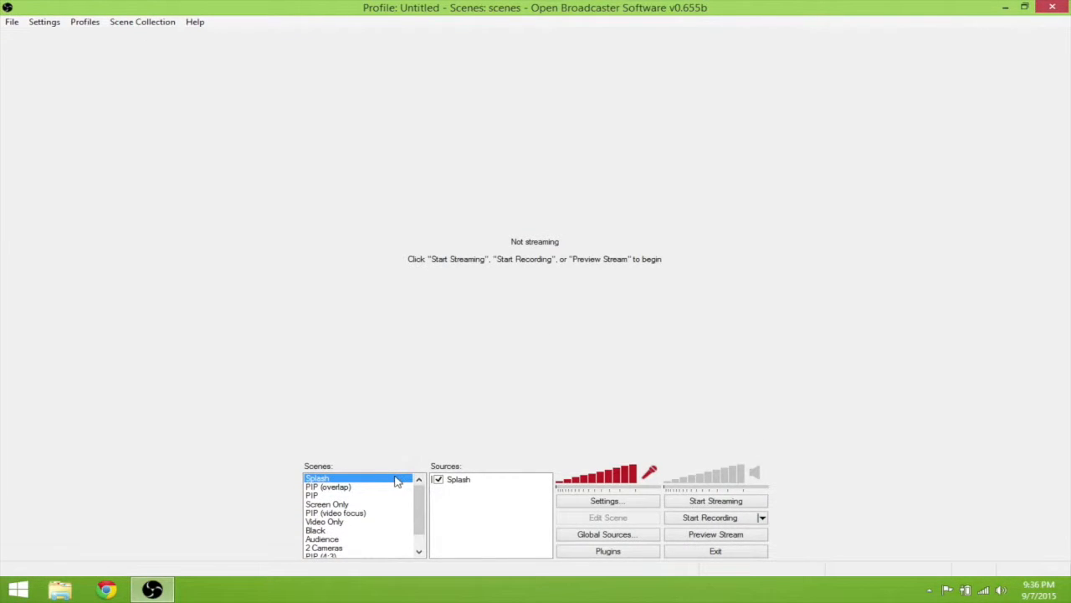
pyautogui.click(459, 478)
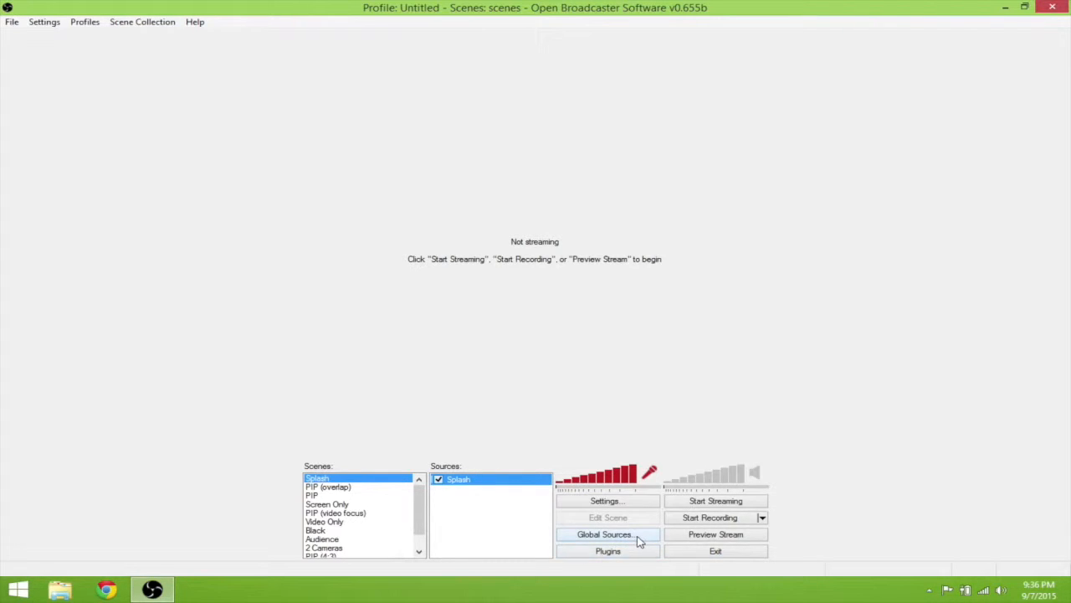
pyautogui.click(608, 534)
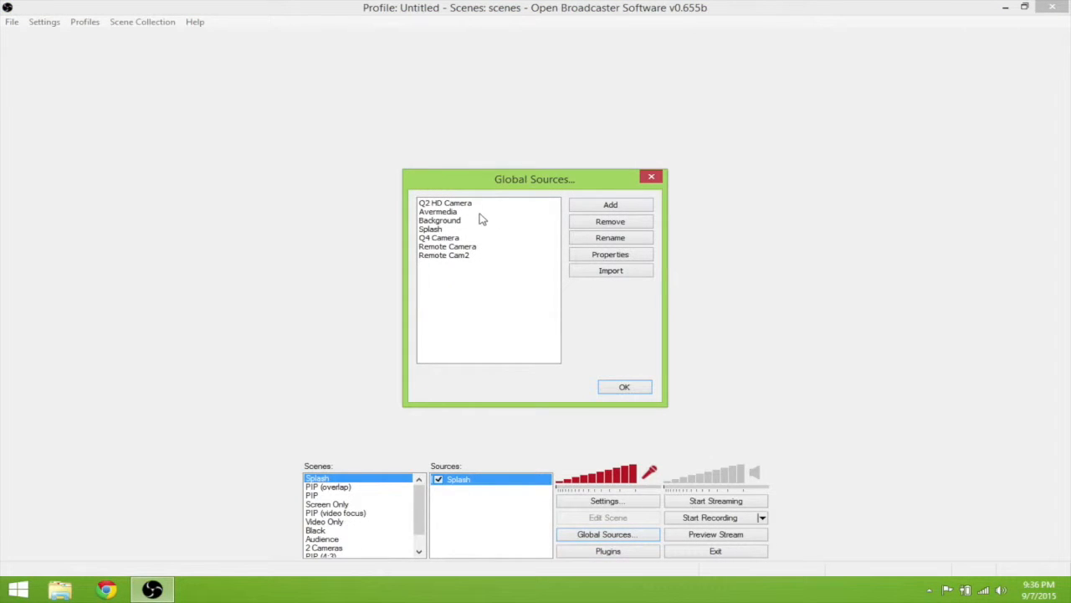
pyautogui.click(438, 211)
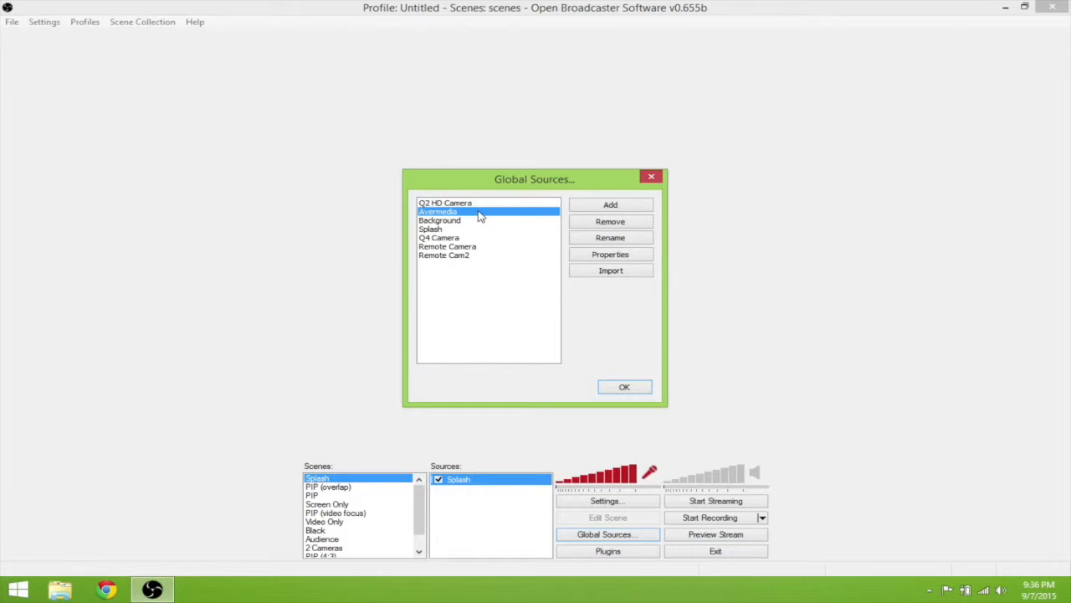
pyautogui.moveTo(476, 224)
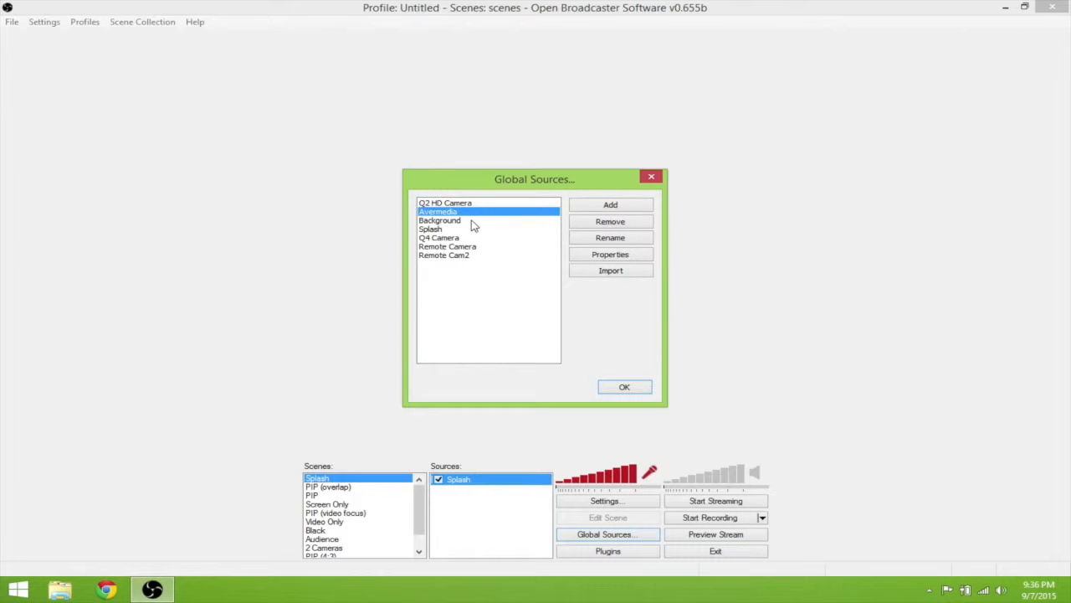
pyautogui.click(438, 221)
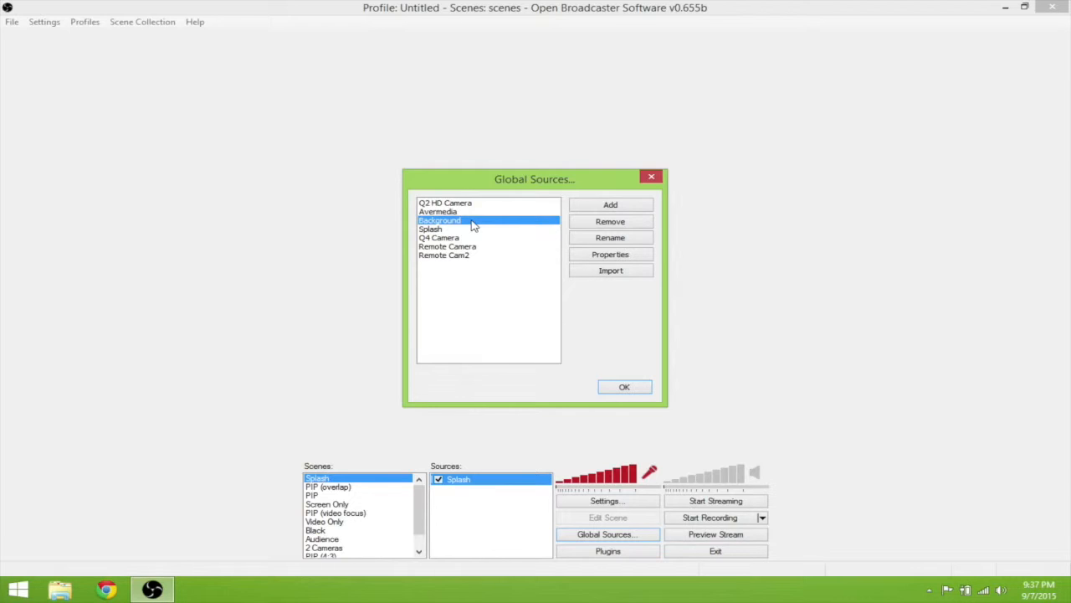
pyautogui.click(431, 228)
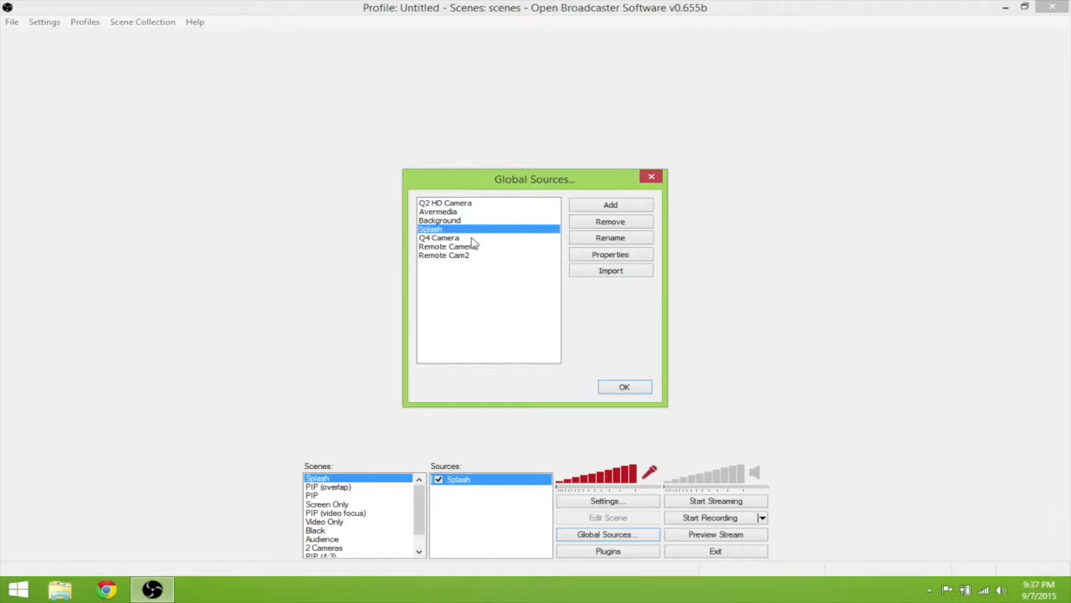
pyautogui.click(439, 237)
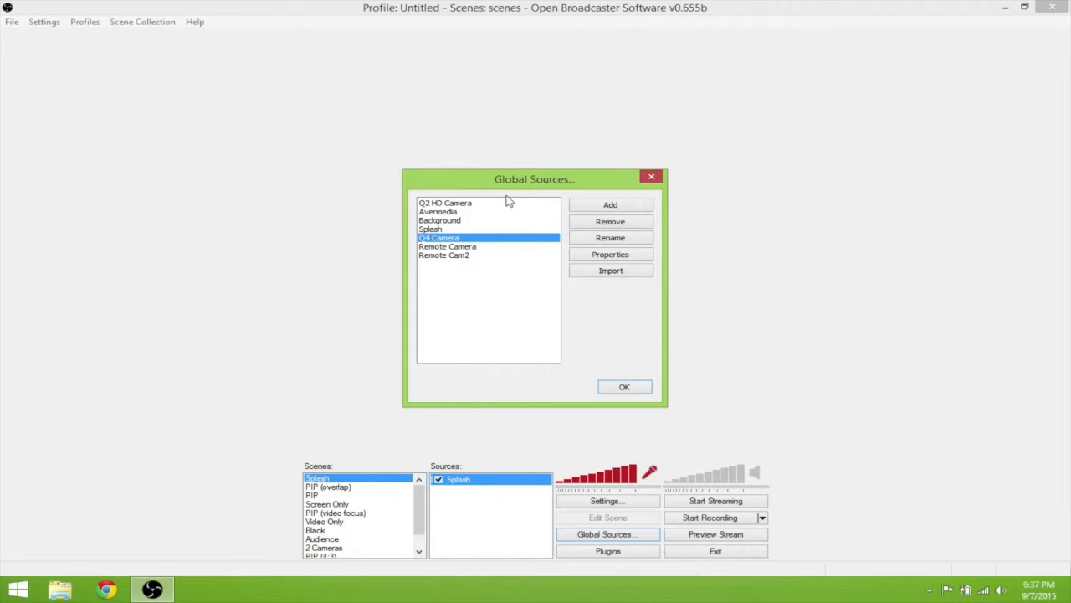
pyautogui.click(446, 203)
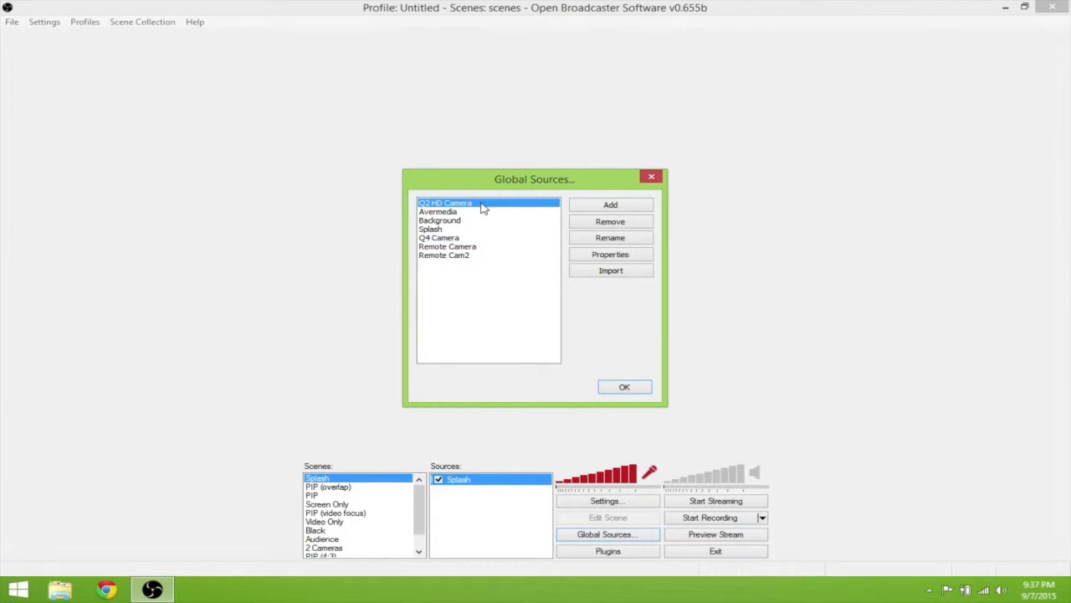
pyautogui.click(439, 211)
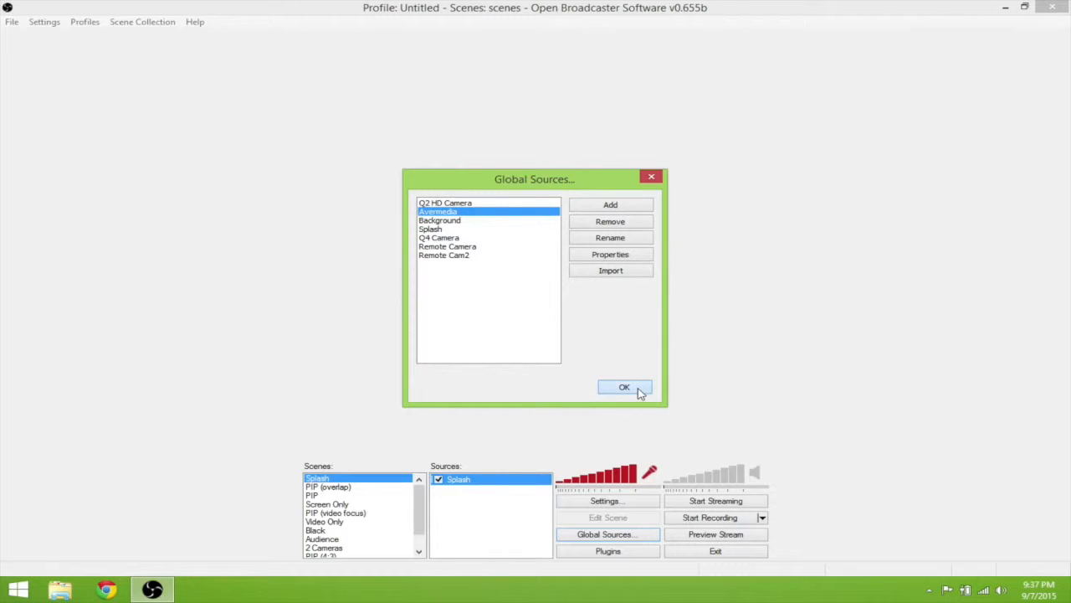
pyautogui.click(622, 386)
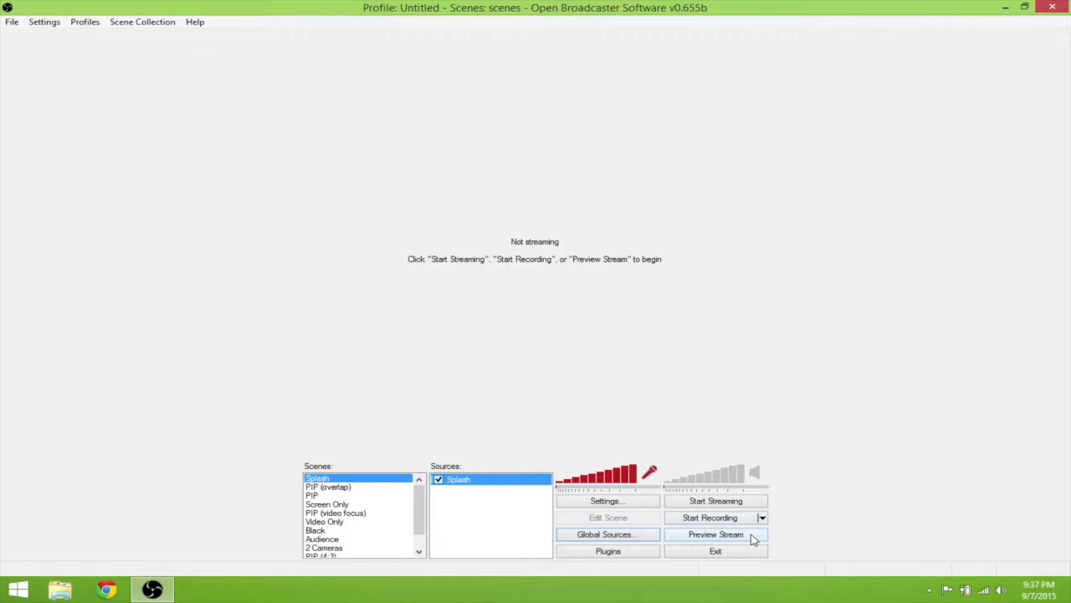
# Step: Start the stream preview and switch to the PIP (overlap) scene
pyautogui.click(716, 534)
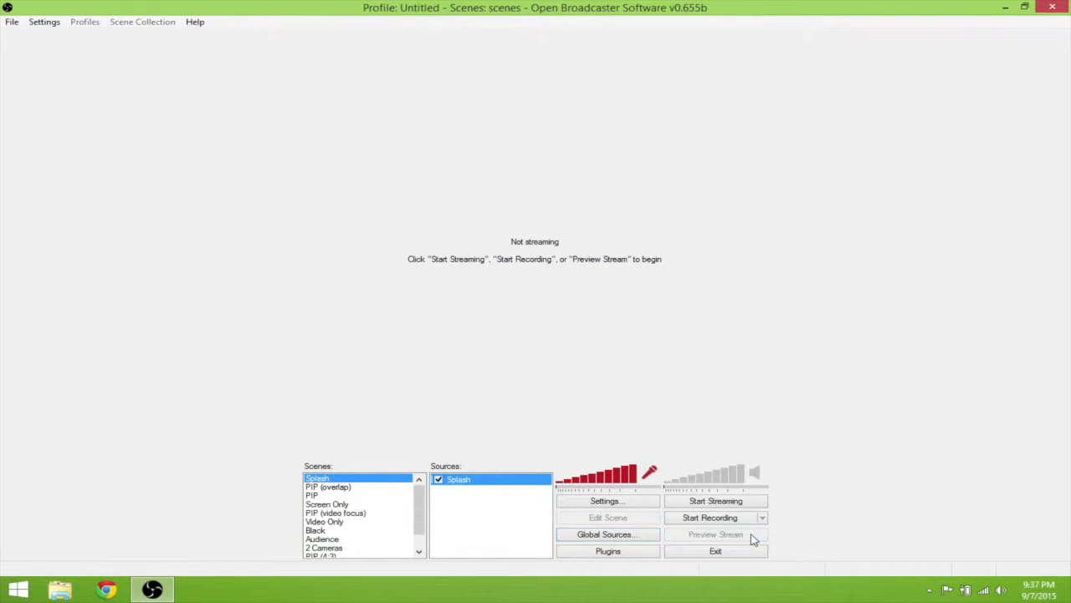
pyautogui.click(717, 534)
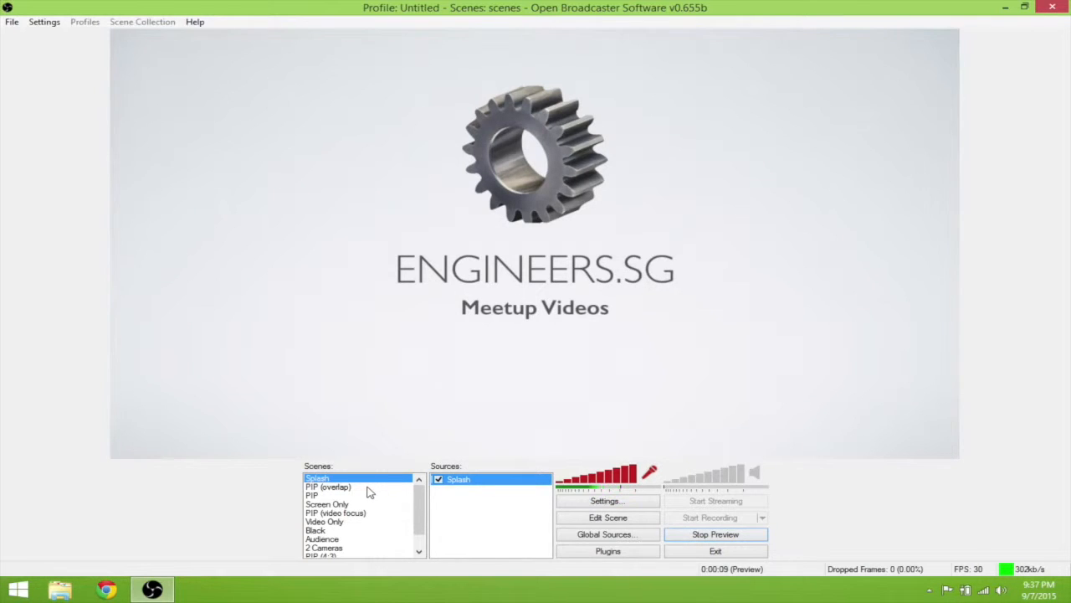
pyautogui.click(328, 486)
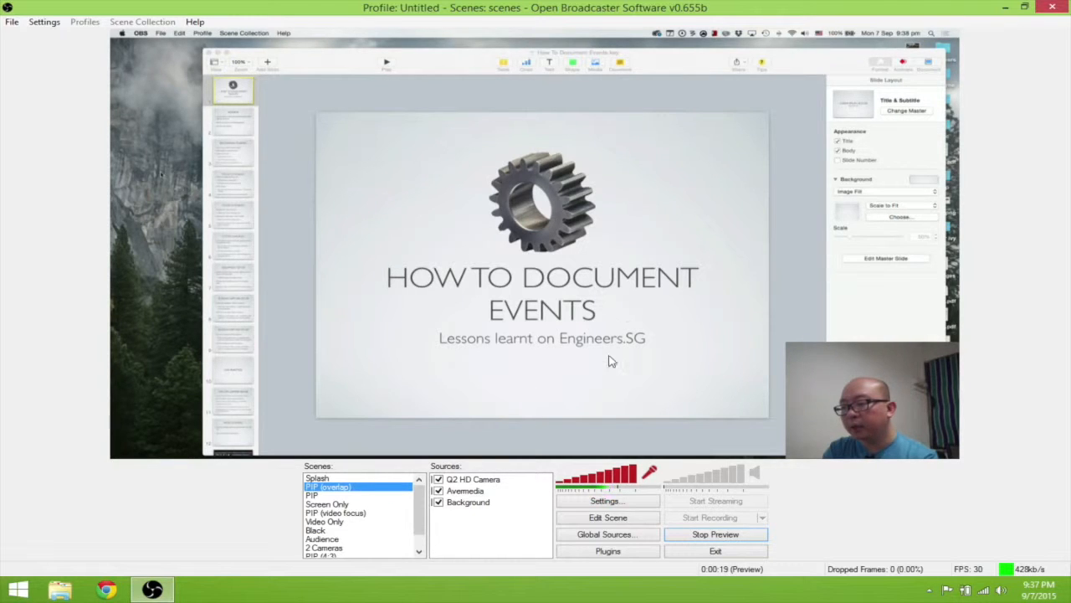
pyautogui.moveTo(643, 231)
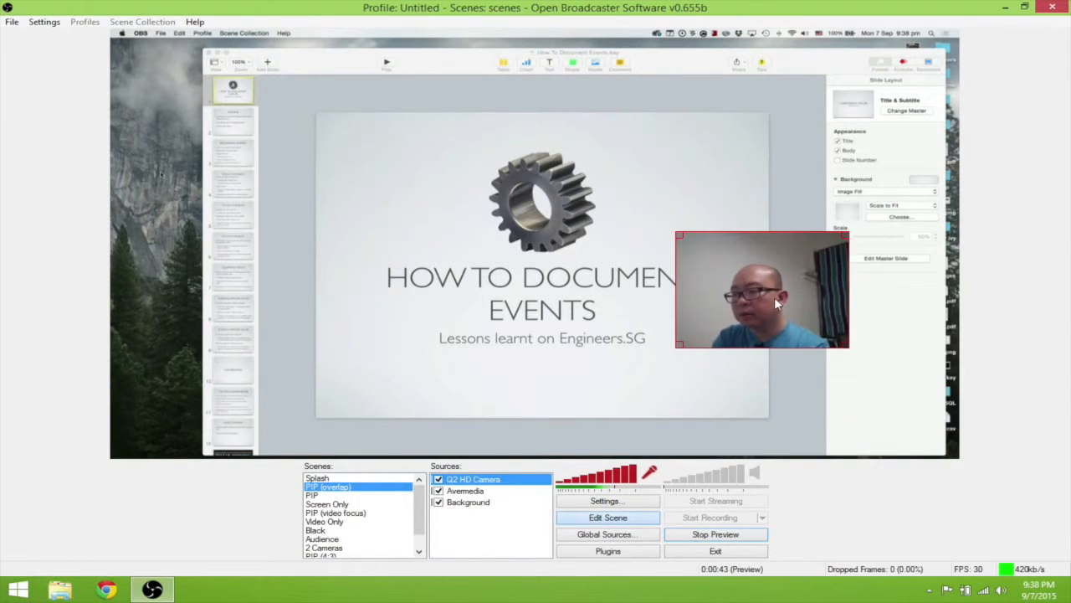
# Step: Move the camera inset to the bottom-right and add a Q2 HD Camera 2 source
pyautogui.moveTo(762, 288); pyautogui.dragTo(499, 317)
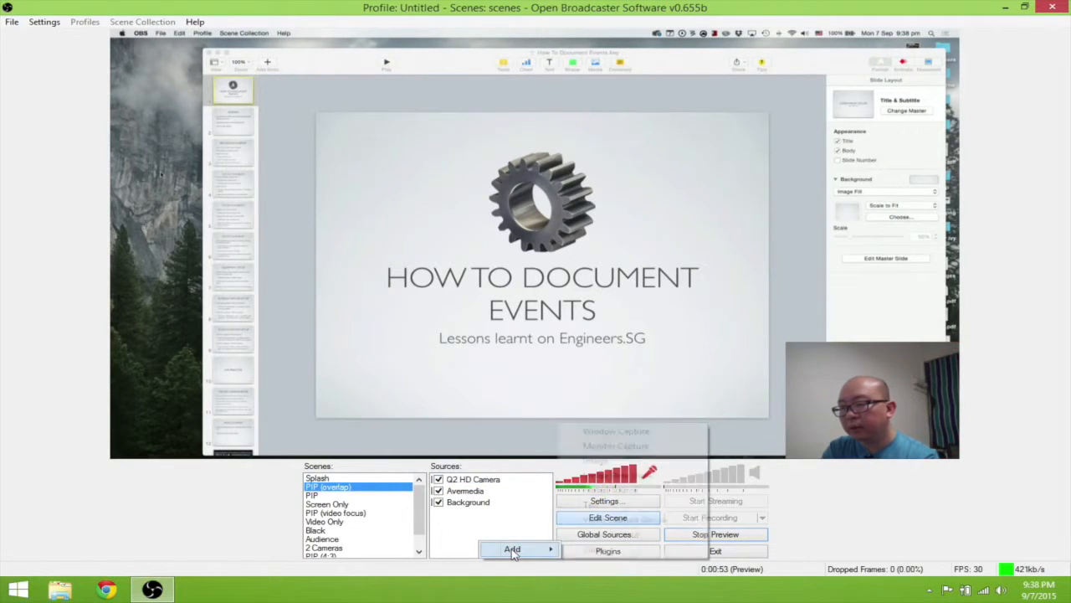
pyautogui.click(512, 549)
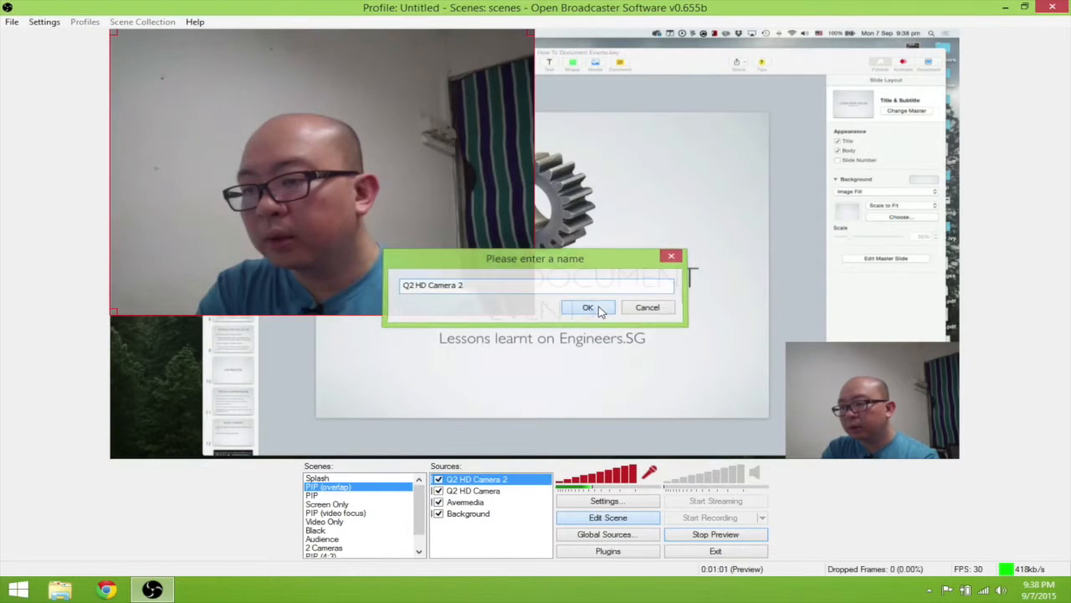
pyautogui.click(586, 308)
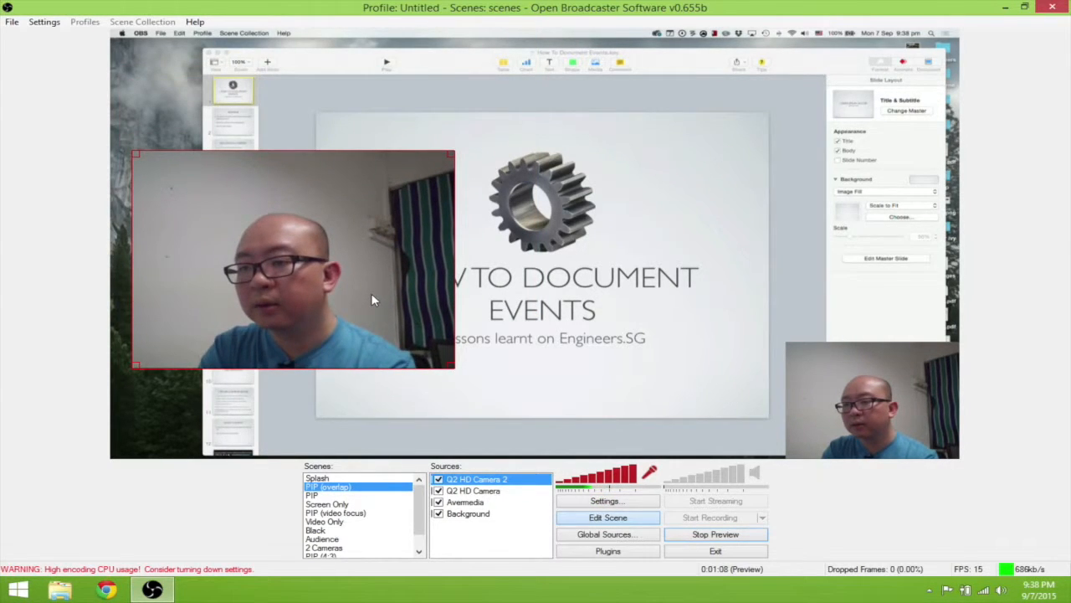
pyautogui.moveTo(405, 327)
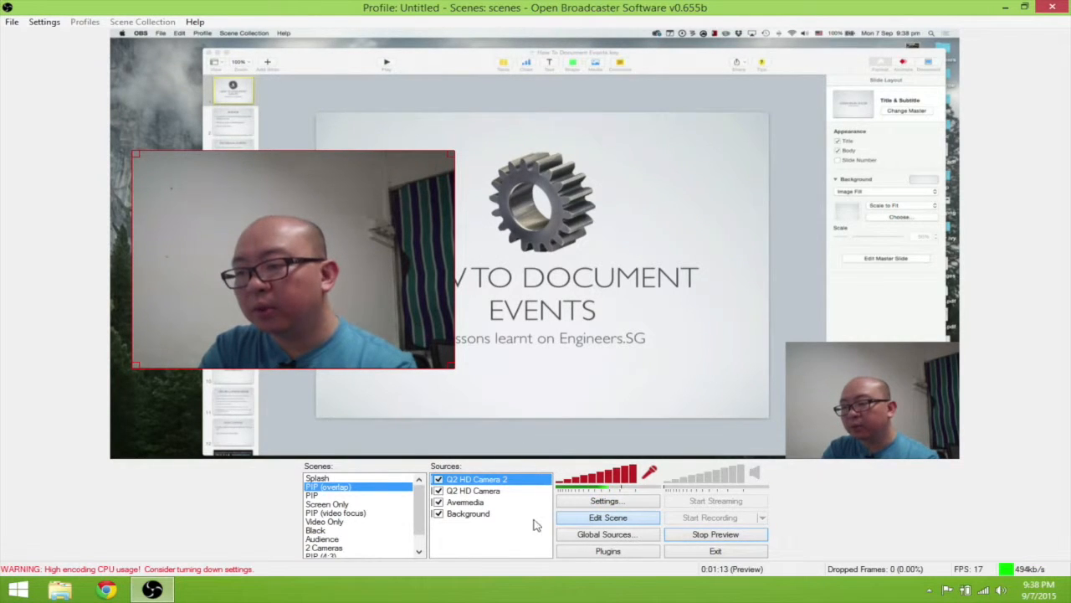
# Step: Delete the duplicate Q2 HD Camera 2 source from the overlap scene
pyautogui.rightClick(477, 479)
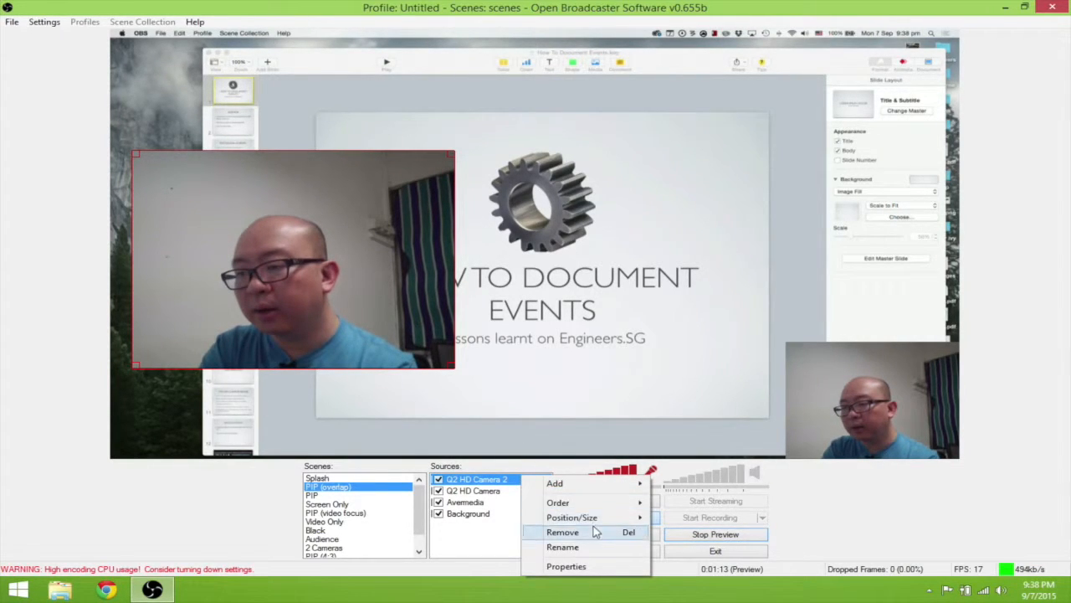
pyautogui.click(563, 533)
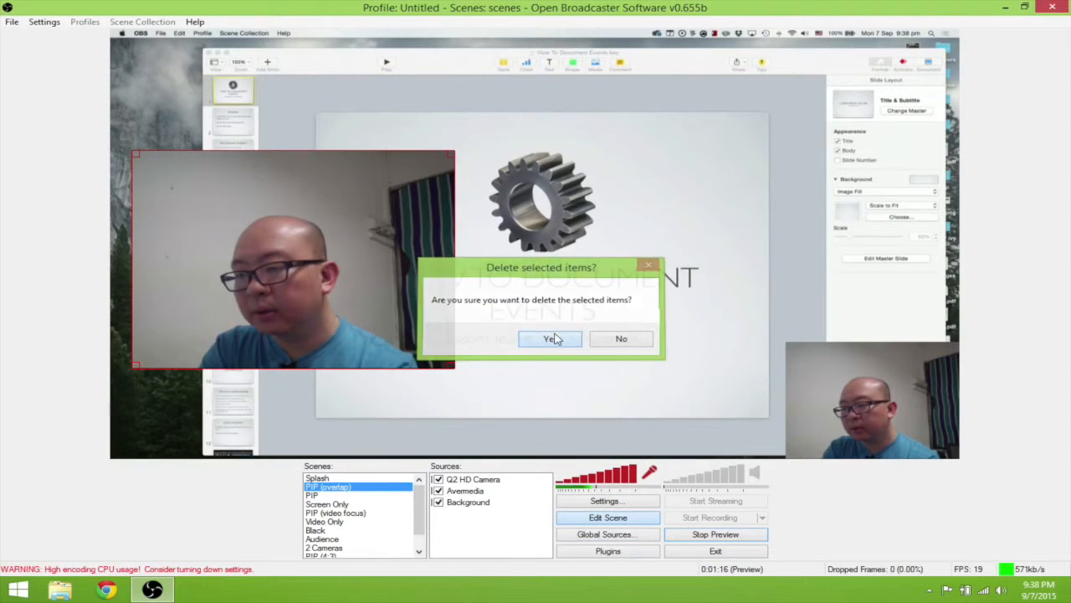
pyautogui.click(549, 338)
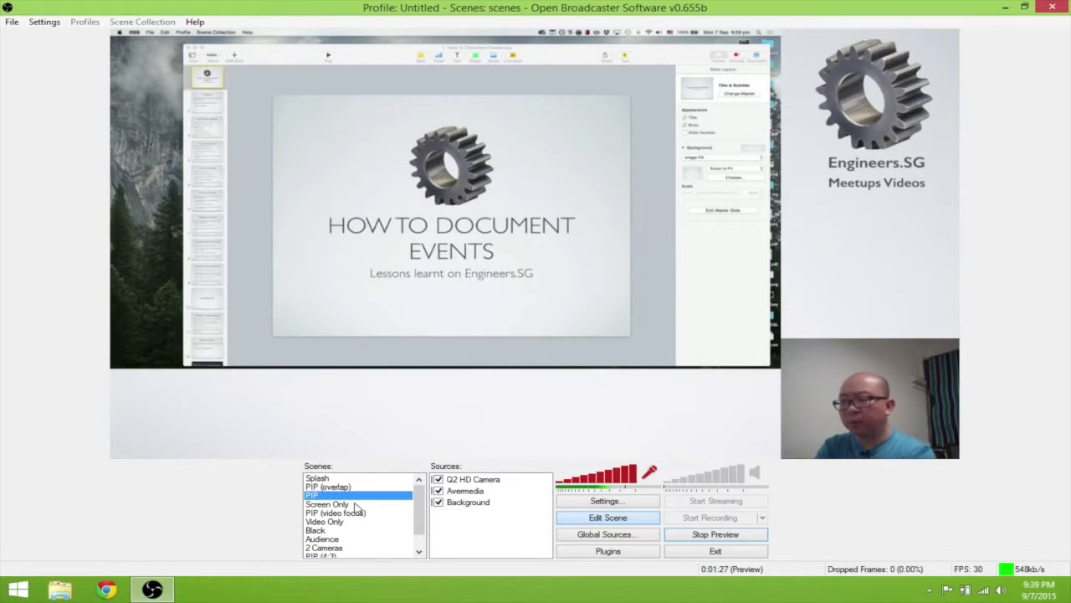
# Step: Create a new scene and add the Background global source to it
pyautogui.scroll(-3)
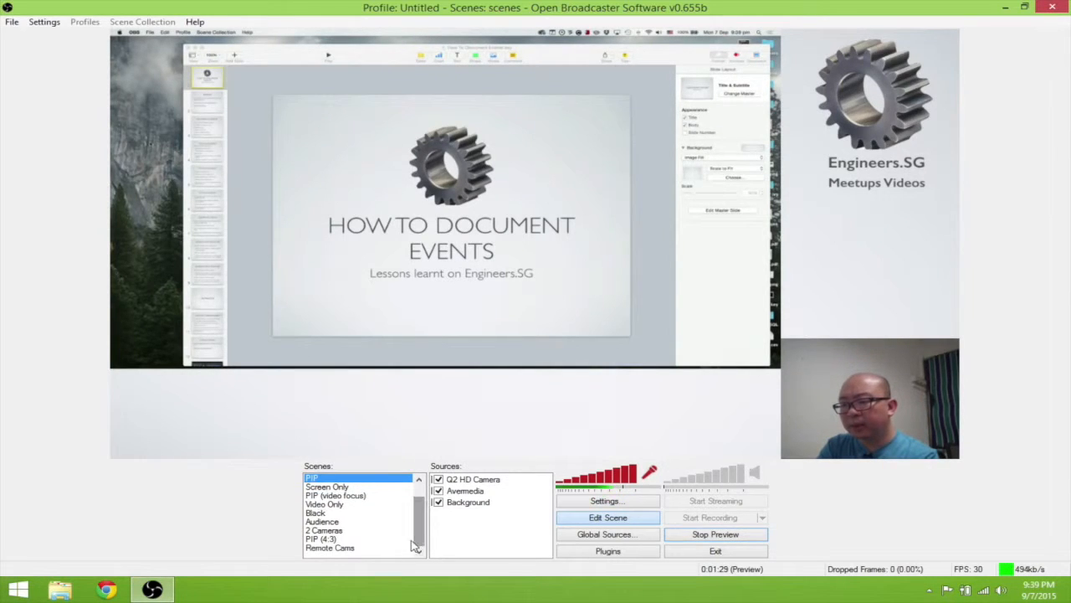
pyautogui.rightClick(351, 477)
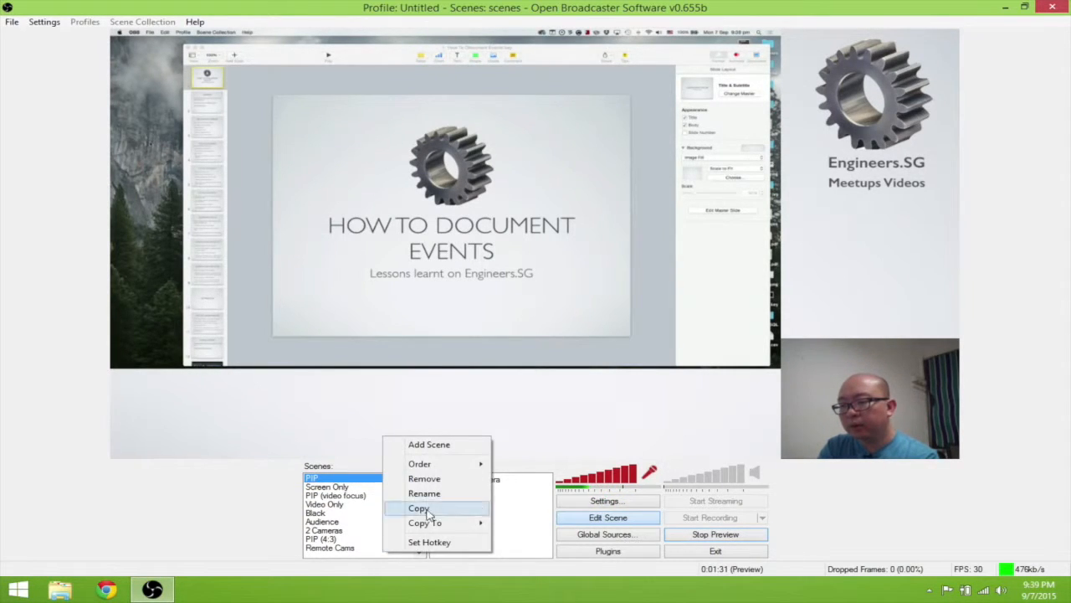
pyautogui.click(419, 509)
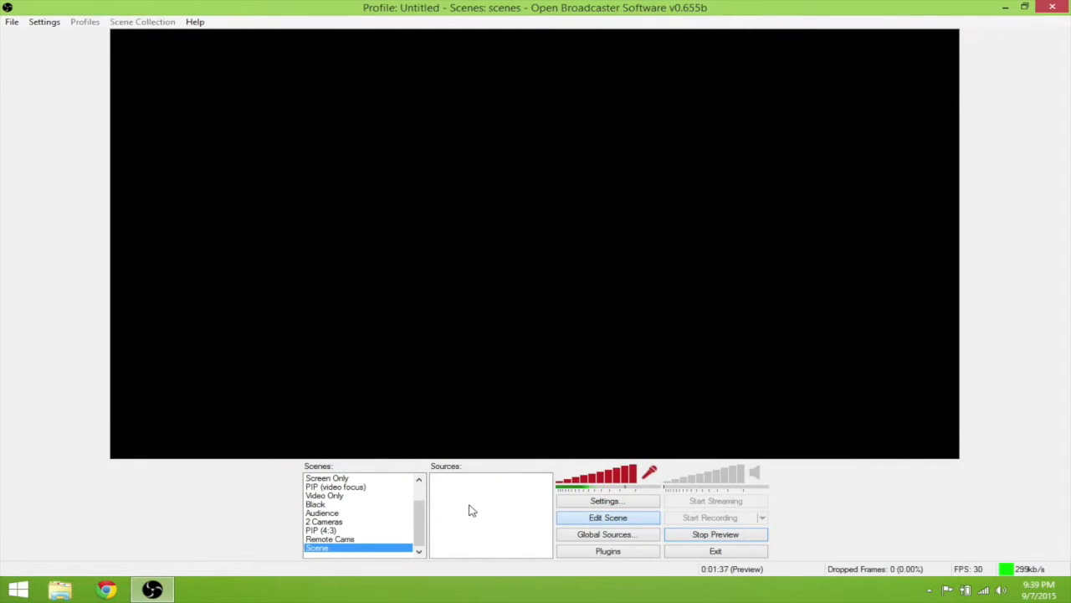
pyautogui.click(502, 512)
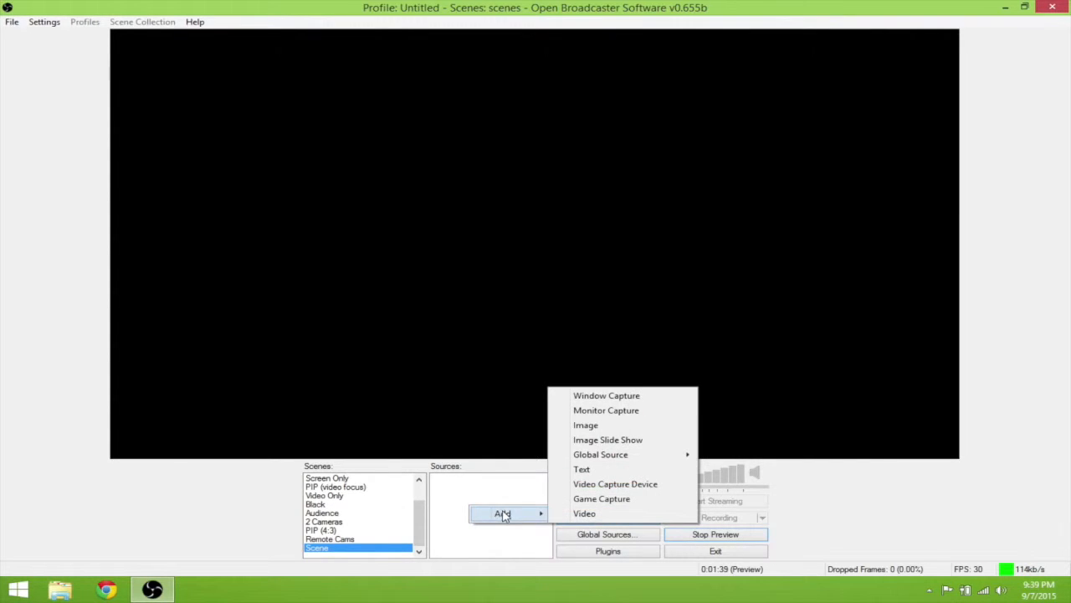
pyautogui.moveTo(600, 454)
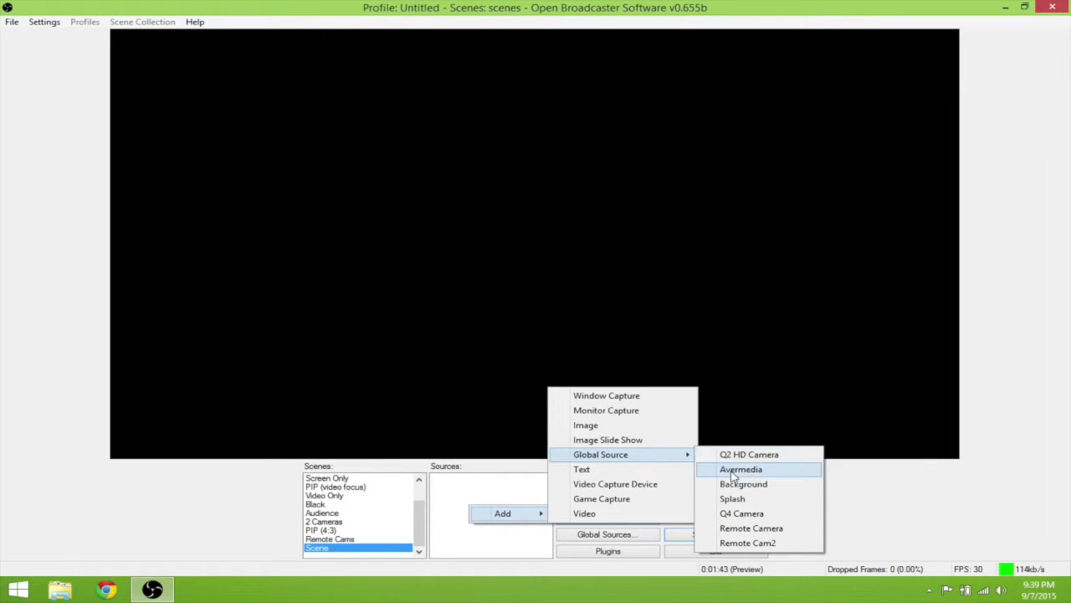
pyautogui.click(743, 484)
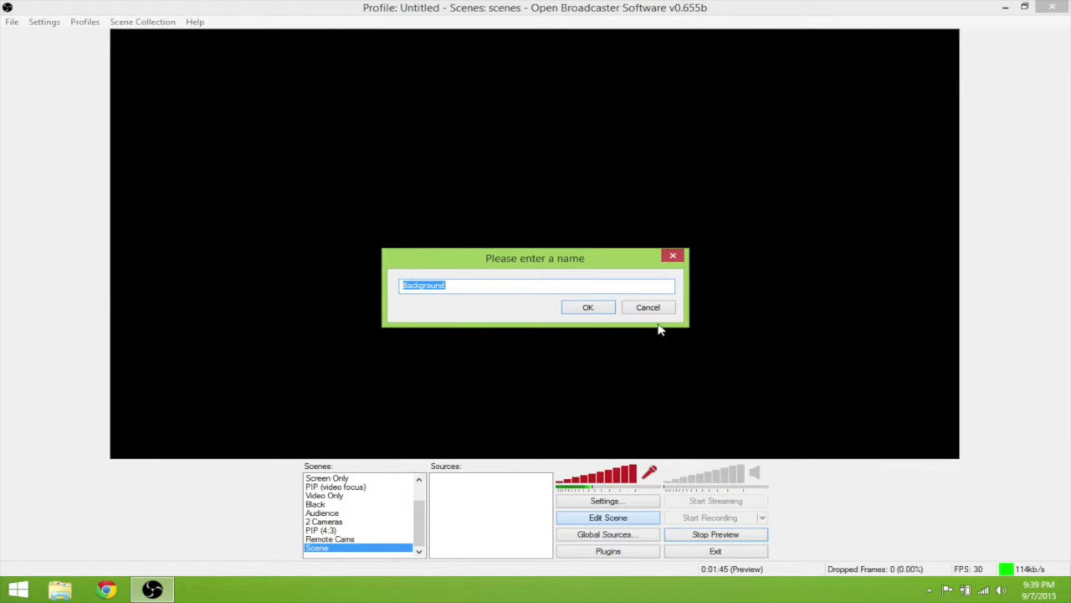
pyautogui.click(588, 307)
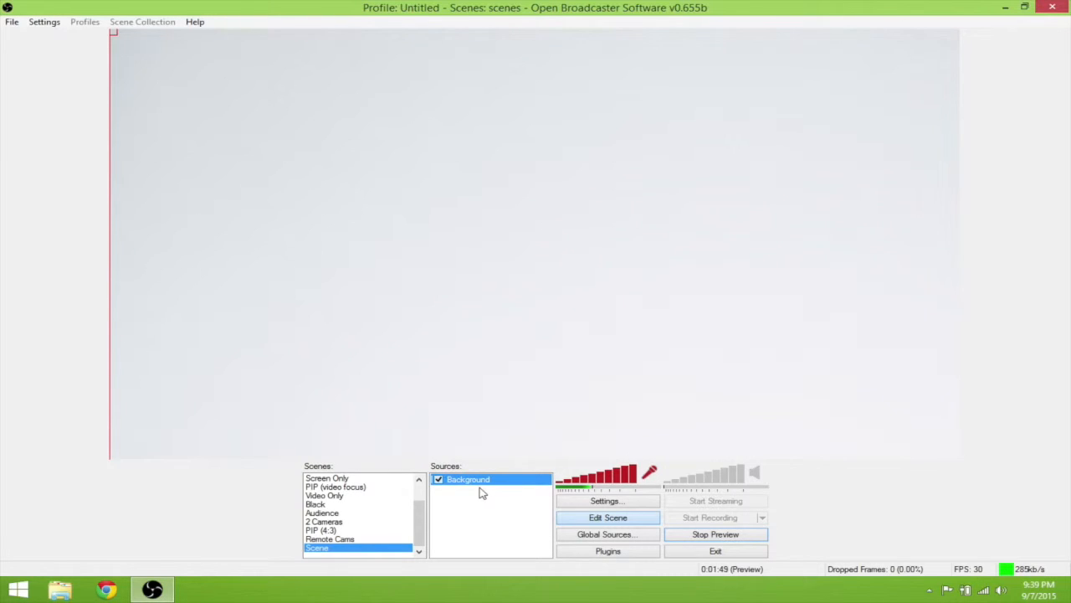
# Step: Add the Avermedia slide-capture global source to the new scene
pyautogui.rightClick(482, 493)
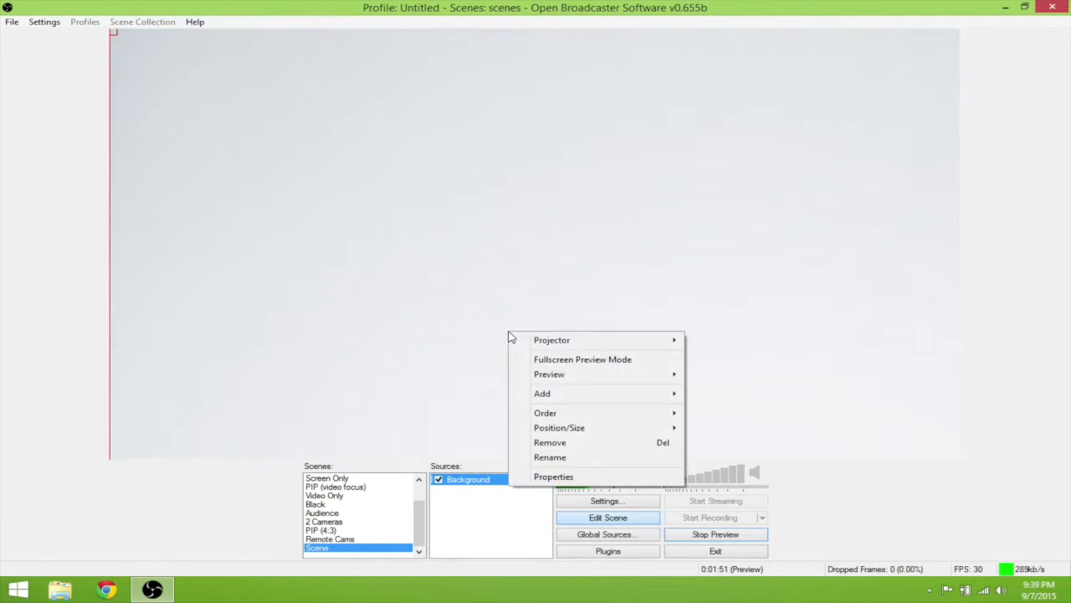
pyautogui.moveTo(559, 427)
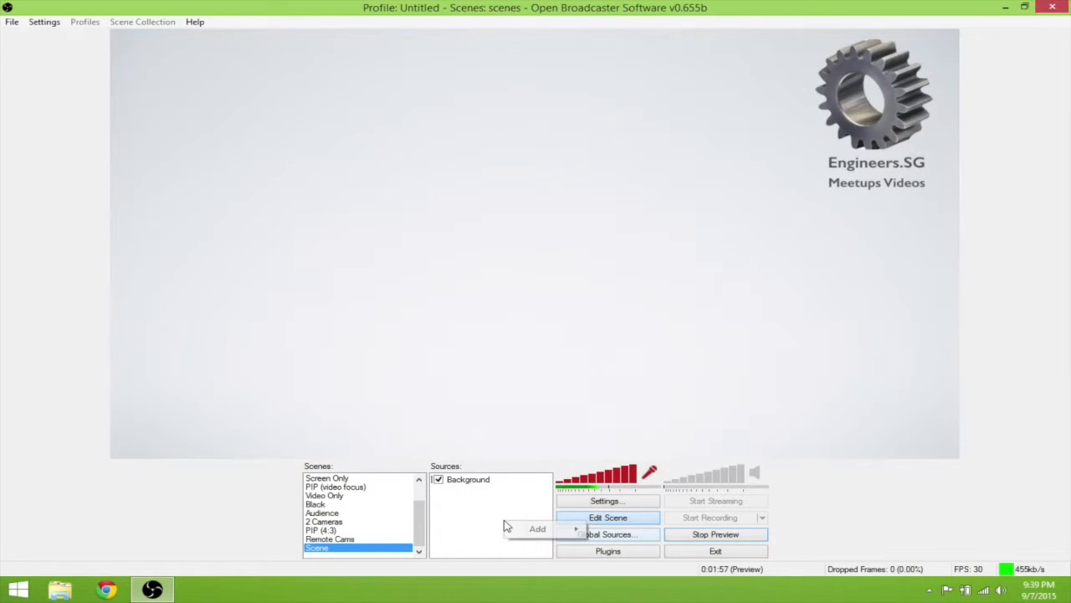
pyautogui.click(538, 529)
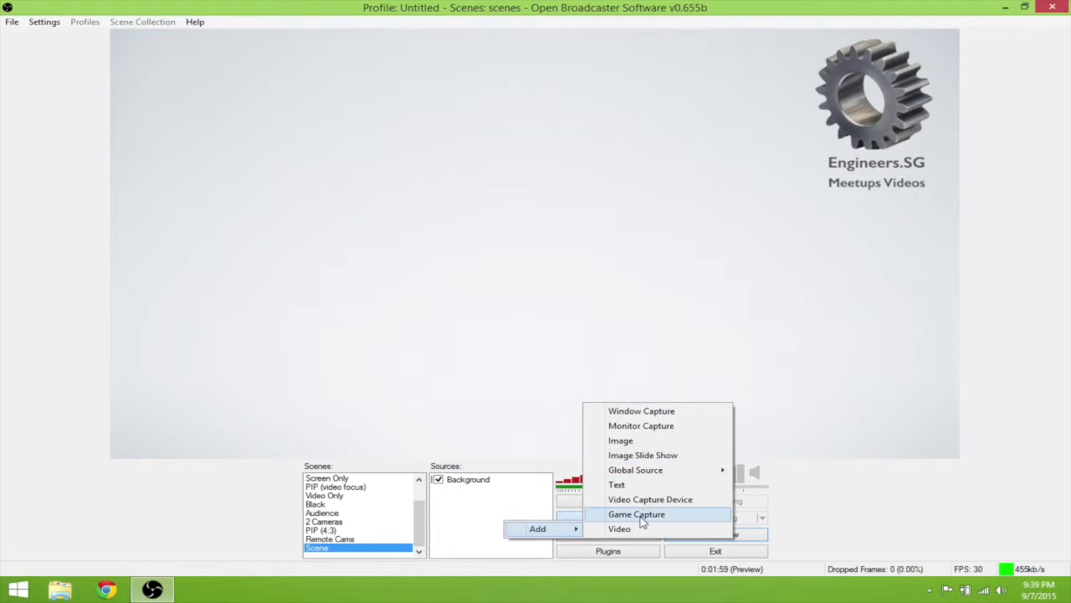
pyautogui.moveTo(636, 469)
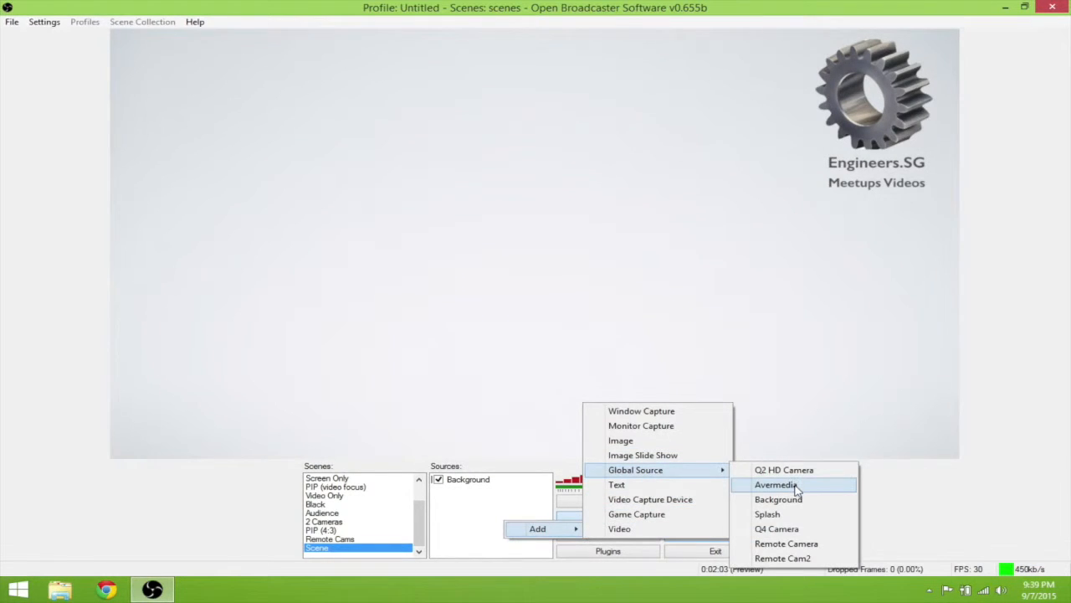
pyautogui.click(774, 484)
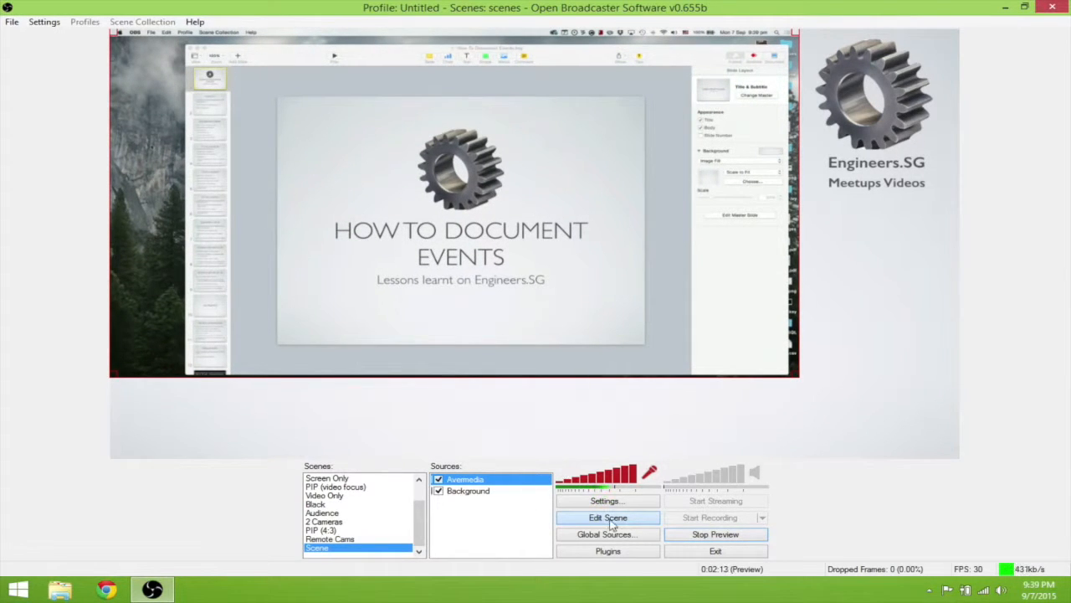
pyautogui.click(539, 533)
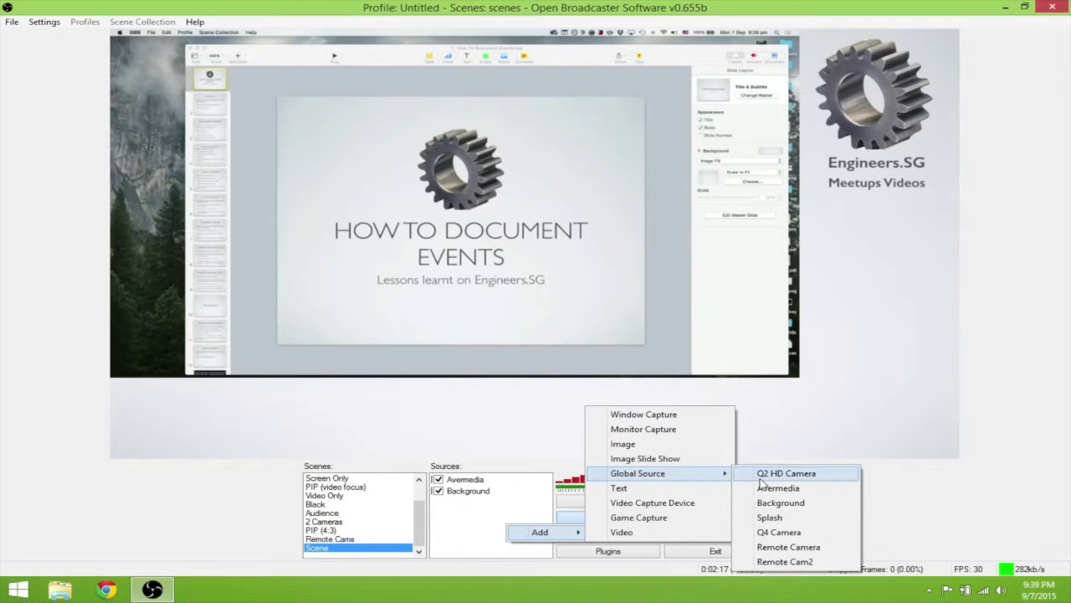
# Step: Add the Q2 HD Camera global source as a bottom-right inset over the slides
pyautogui.click(786, 472)
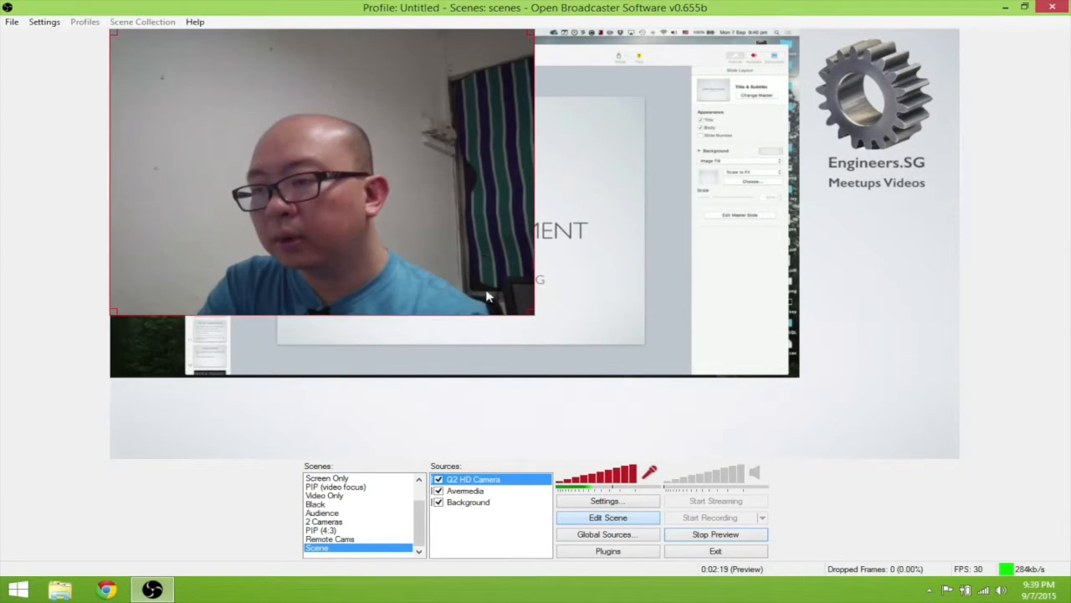
pyautogui.moveTo(532, 318)
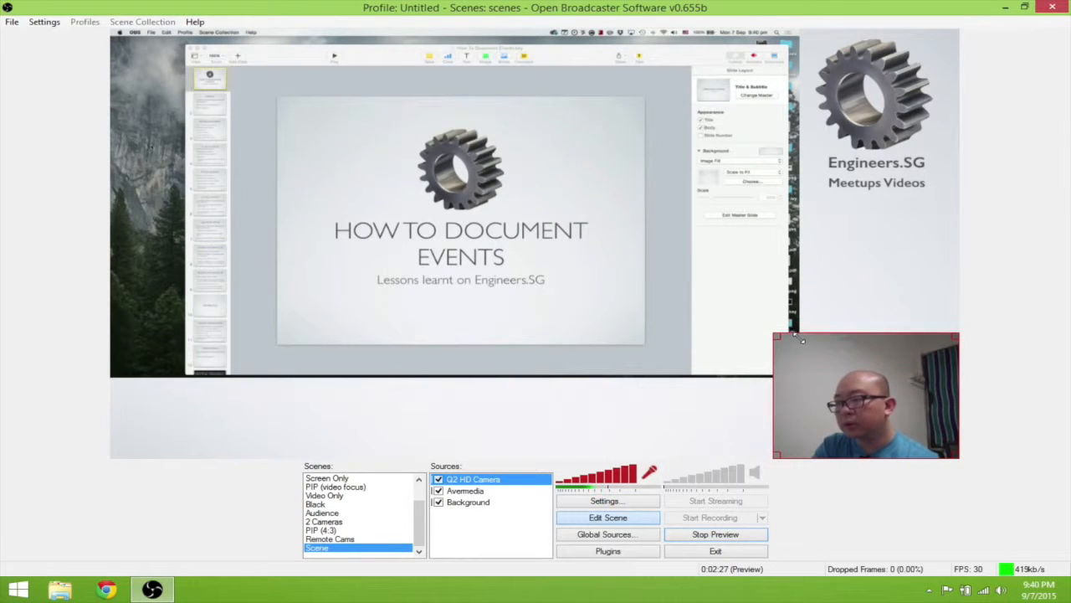
pyautogui.click(465, 490)
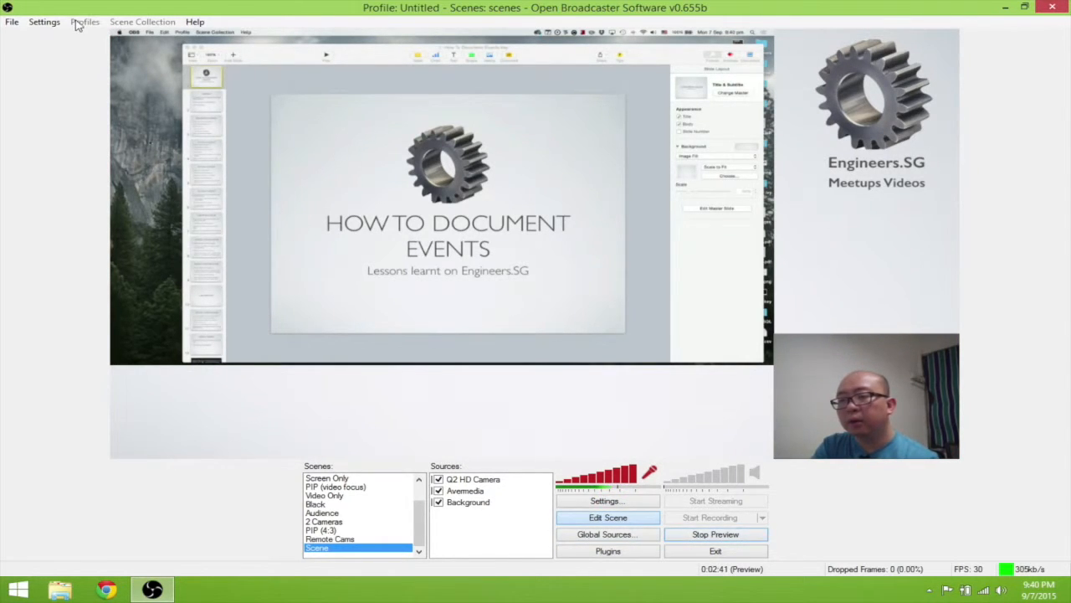
pyautogui.click(607, 500)
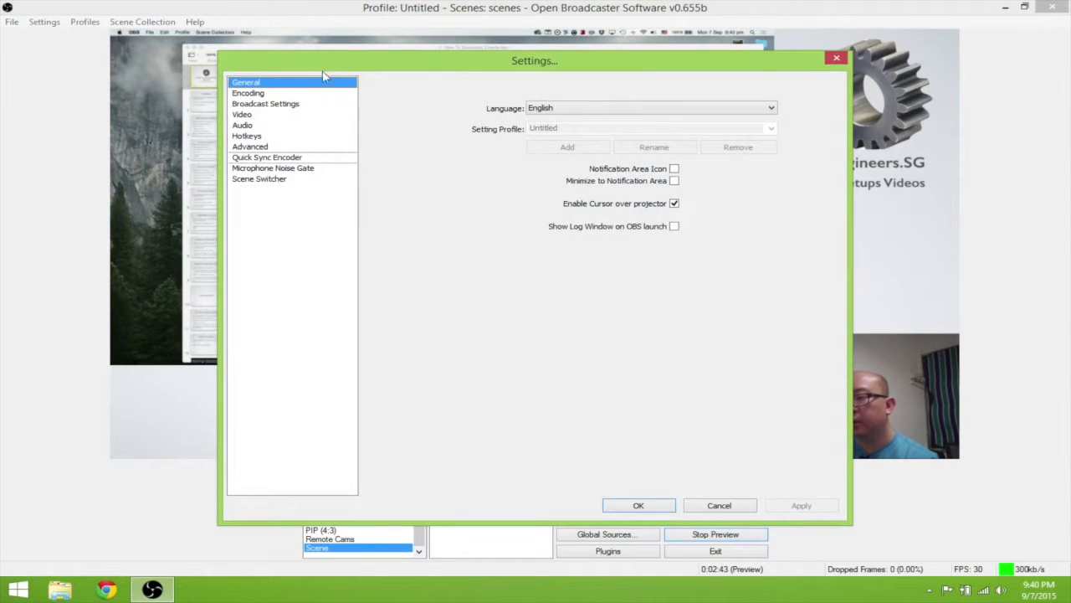
pyautogui.moveTo(251, 125)
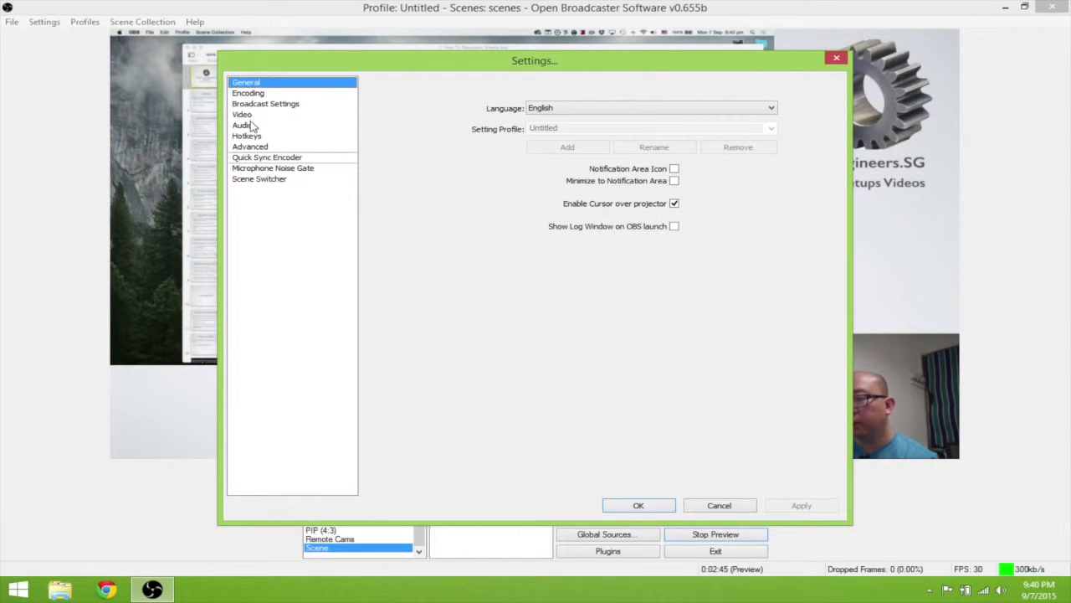
pyautogui.click(241, 124)
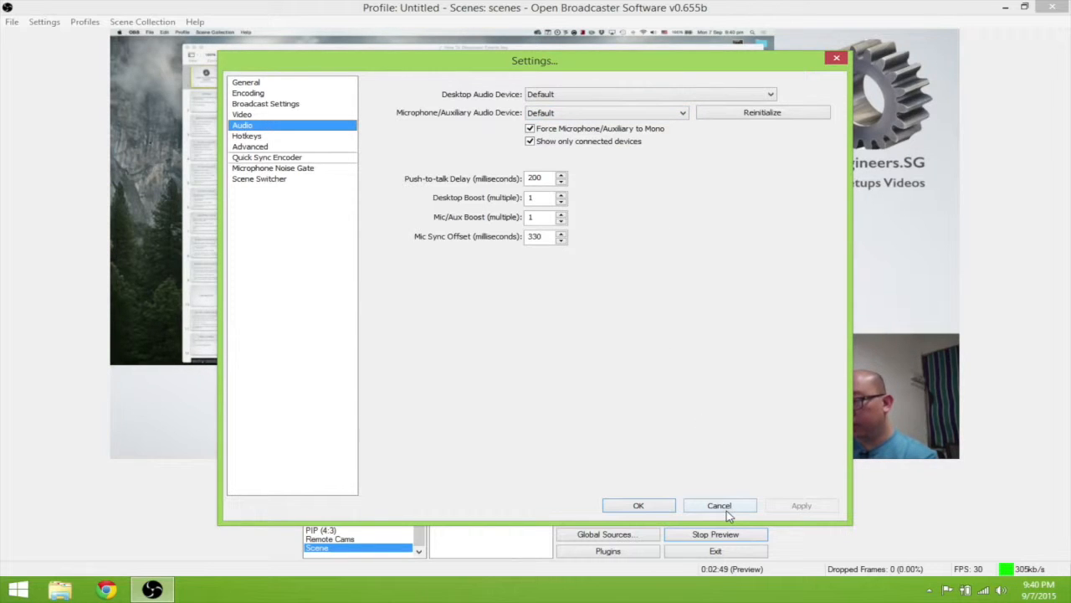
pyautogui.click(720, 506)
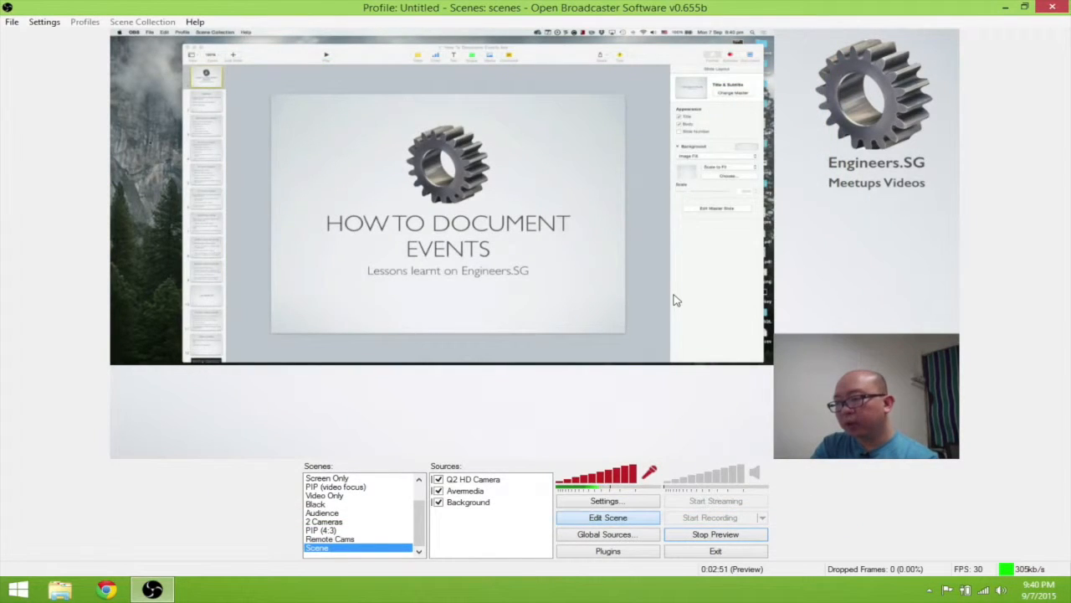
pyautogui.moveTo(723, 365)
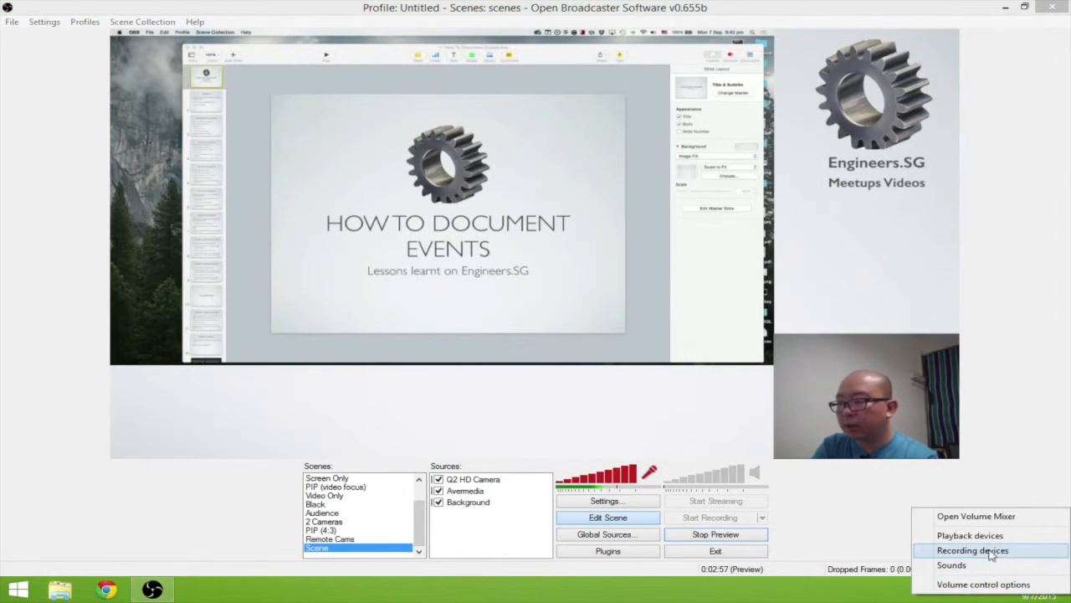
pyautogui.click(973, 549)
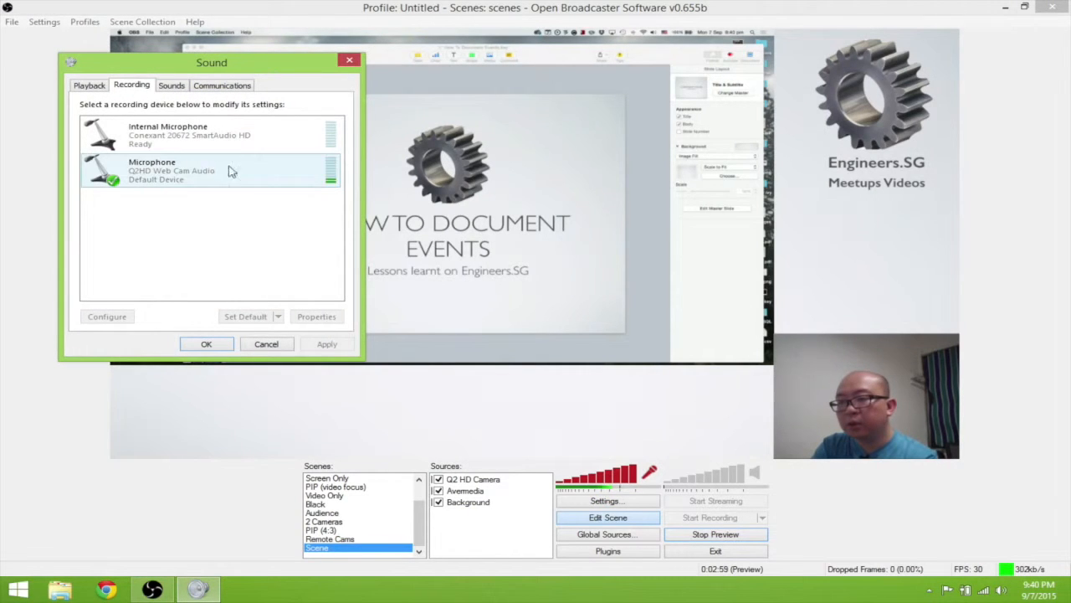
pyautogui.click(209, 171)
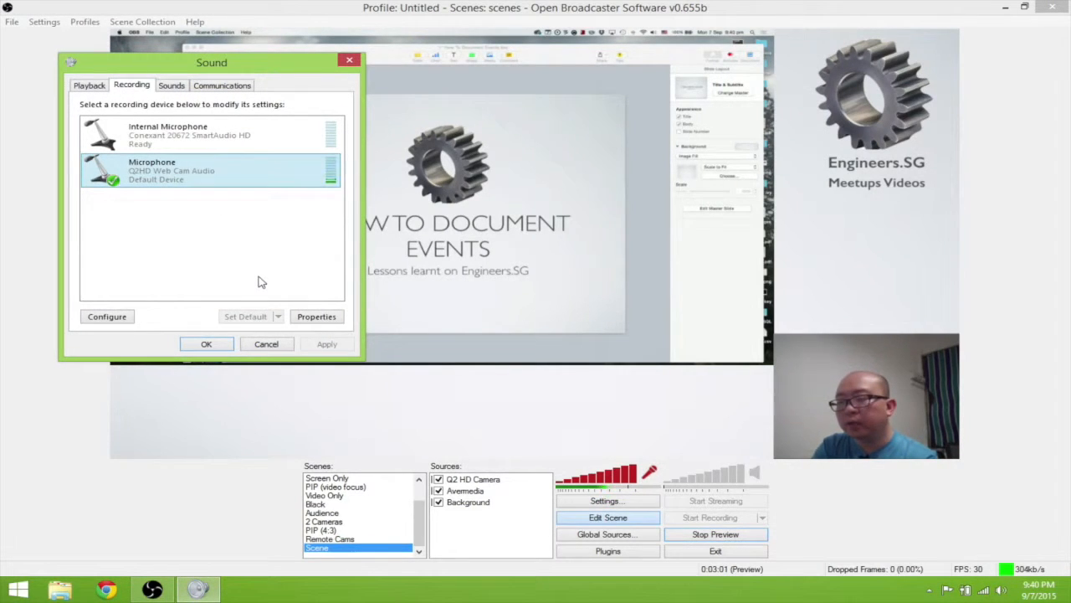
pyautogui.moveTo(252, 334)
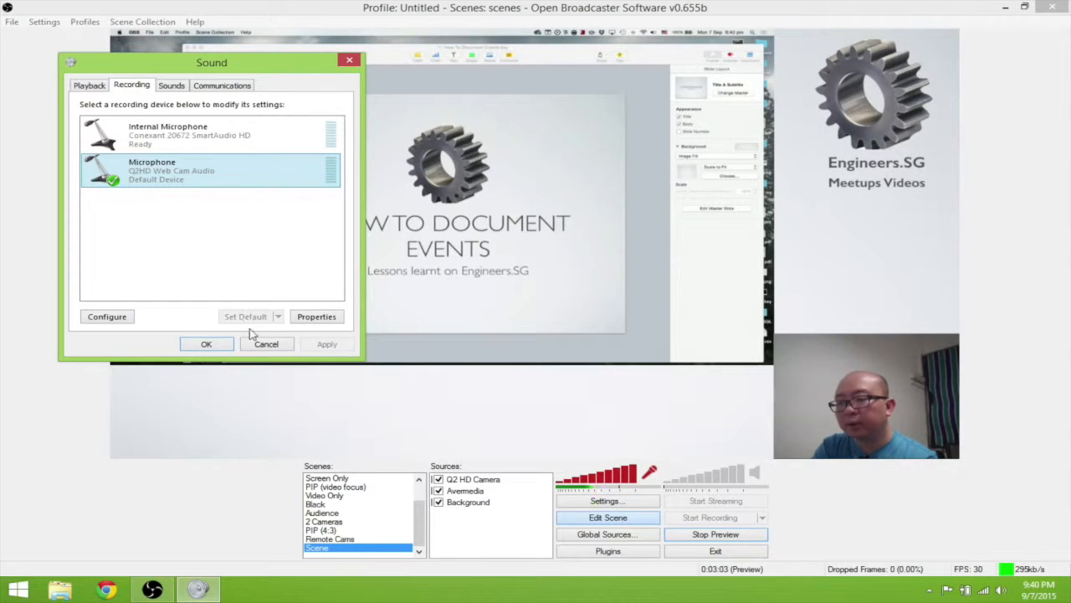
pyautogui.click(206, 345)
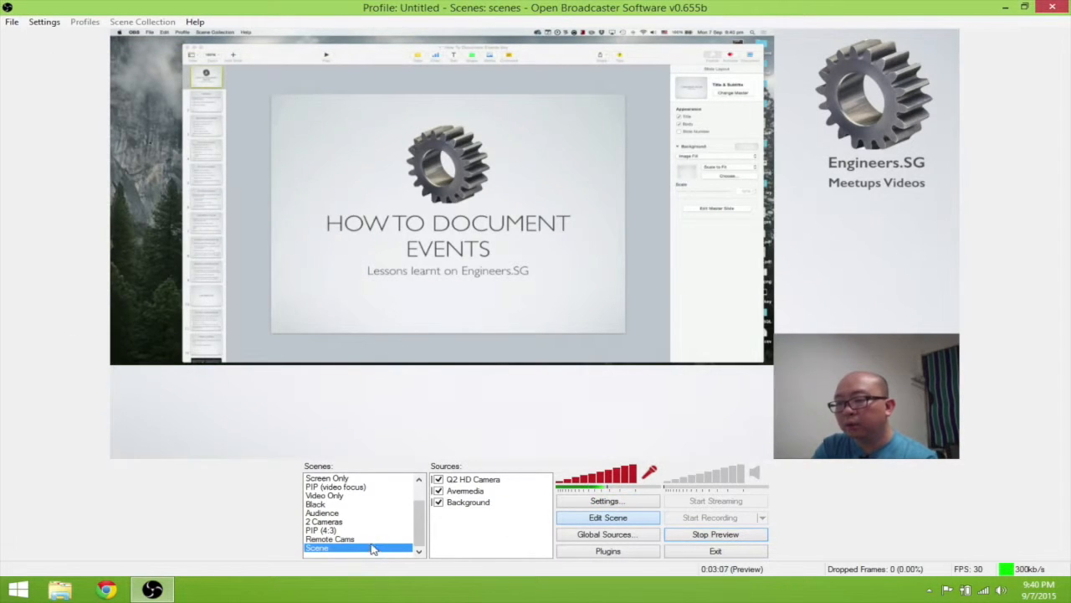
pyautogui.click(326, 479)
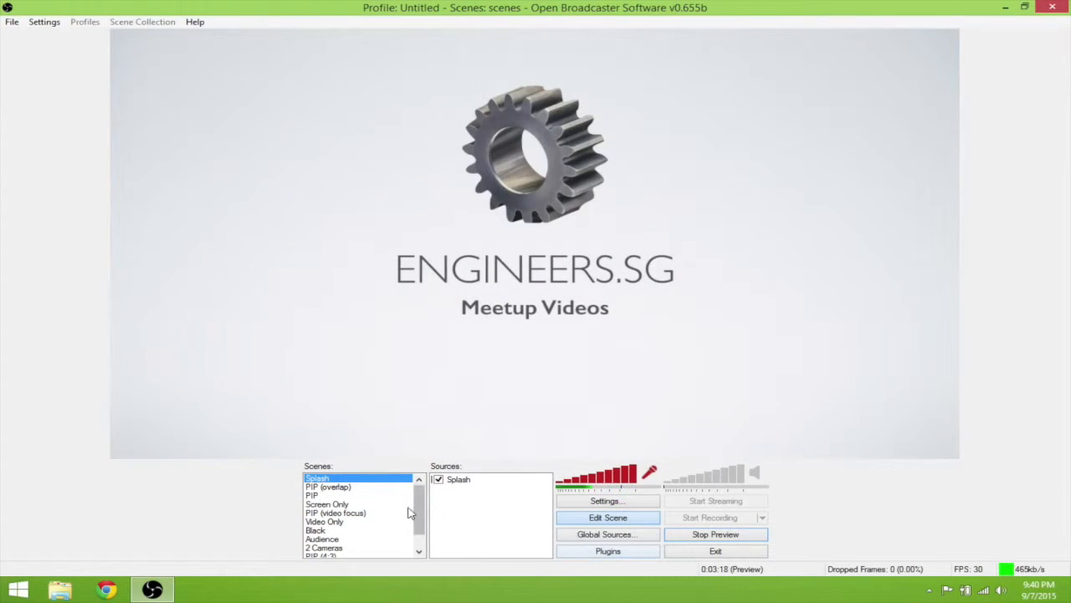
pyautogui.click(328, 485)
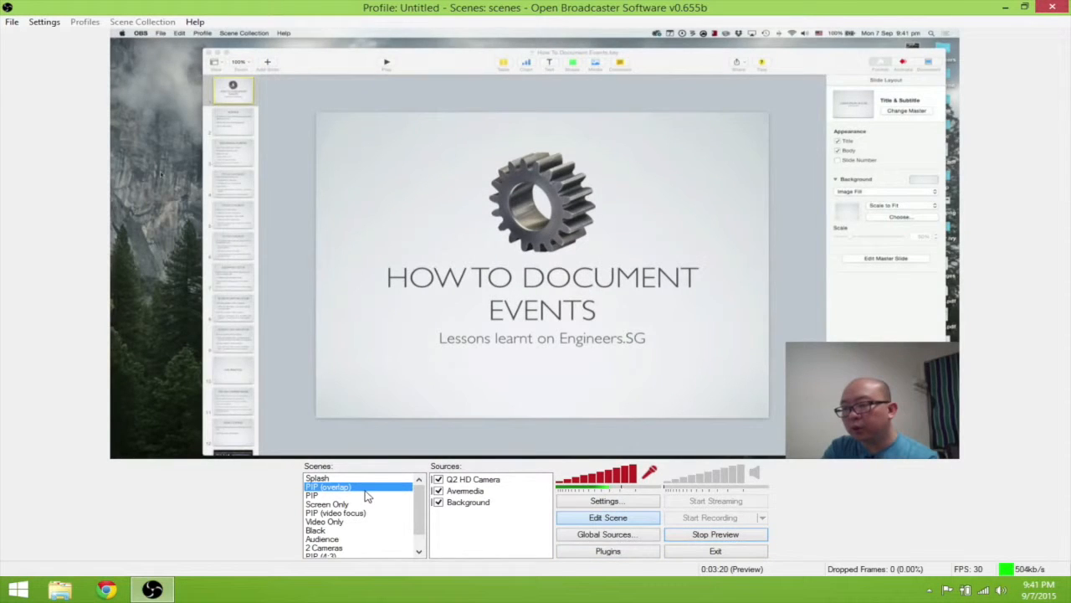
pyautogui.click(327, 496)
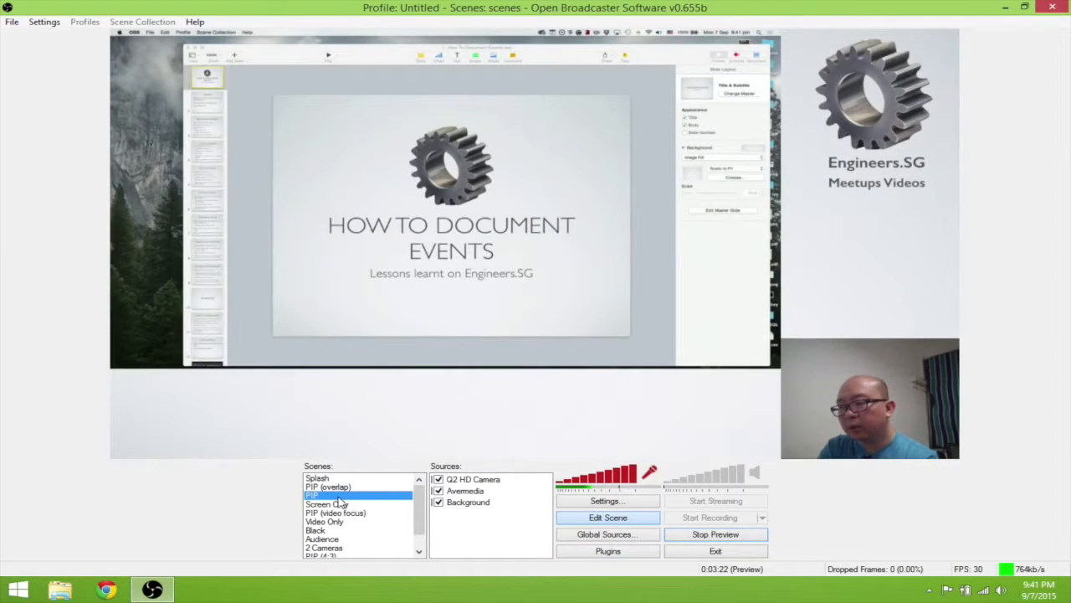
pyautogui.click(327, 502)
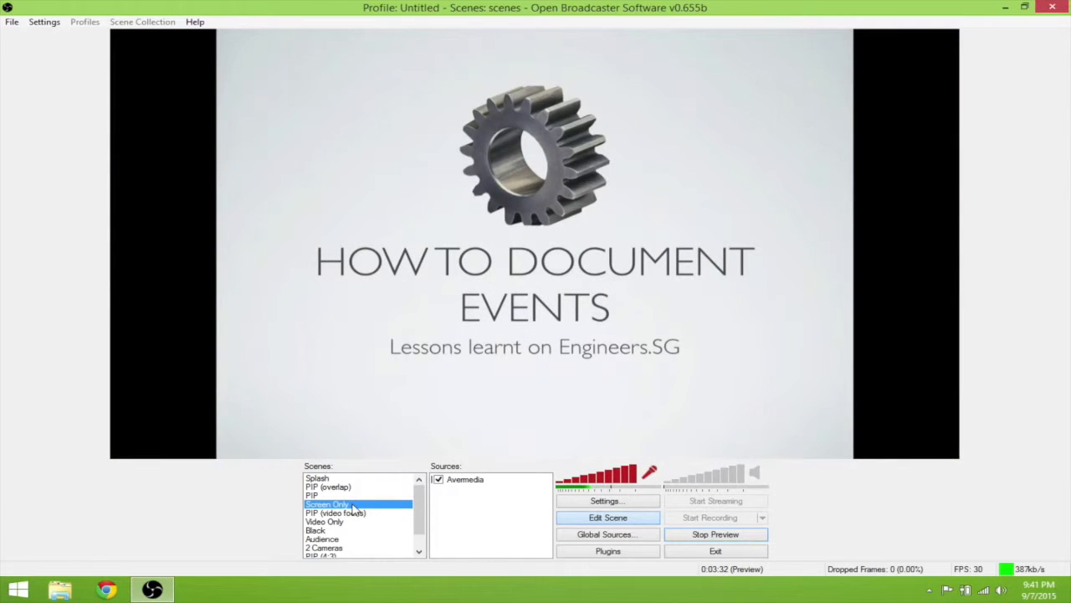
pyautogui.click(335, 512)
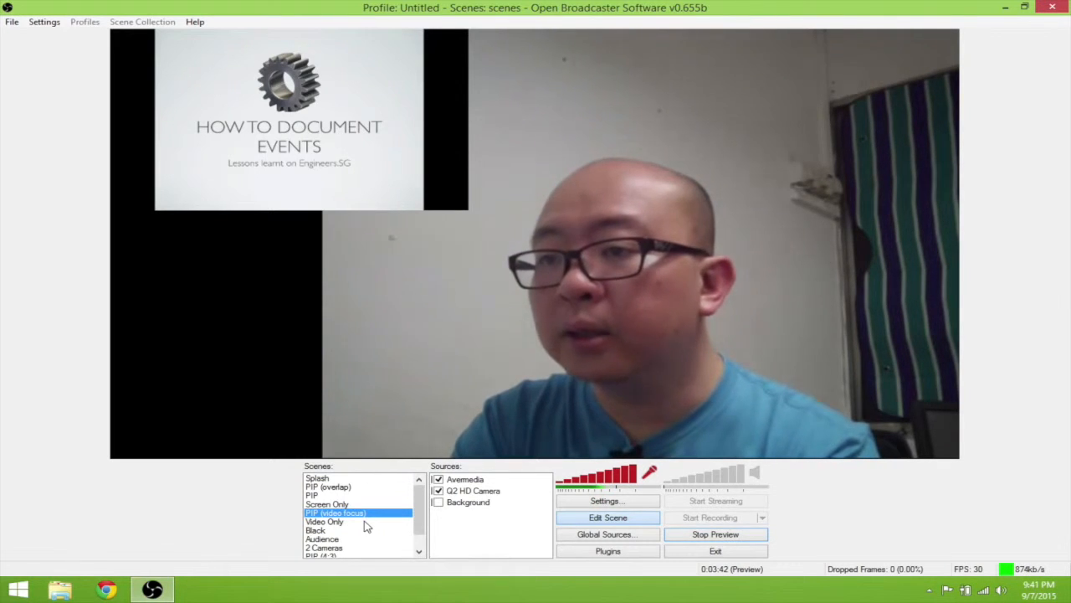
pyautogui.click(325, 522)
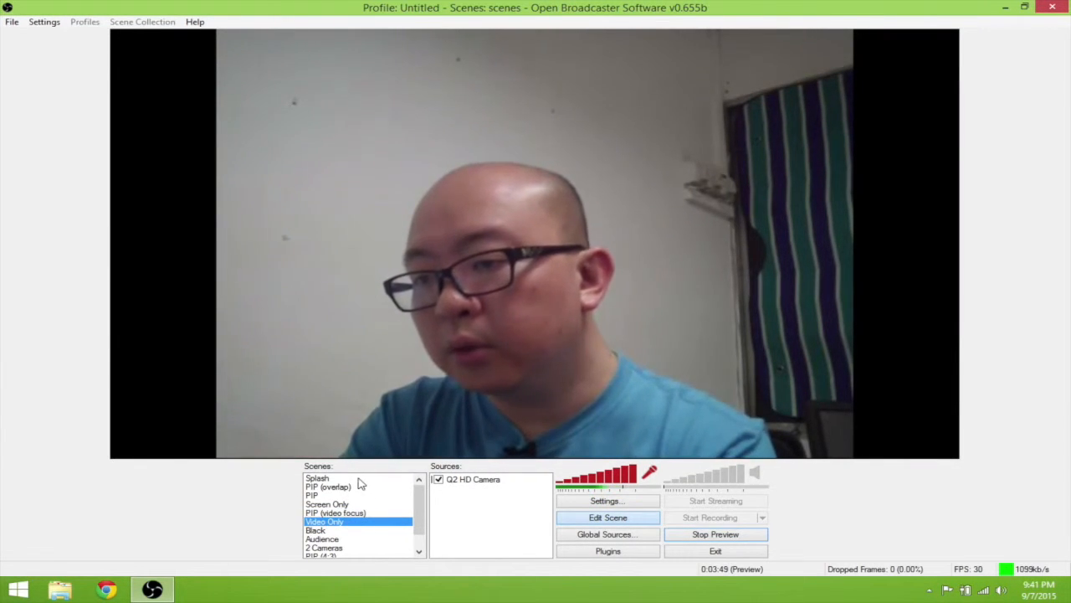
pyautogui.click(318, 477)
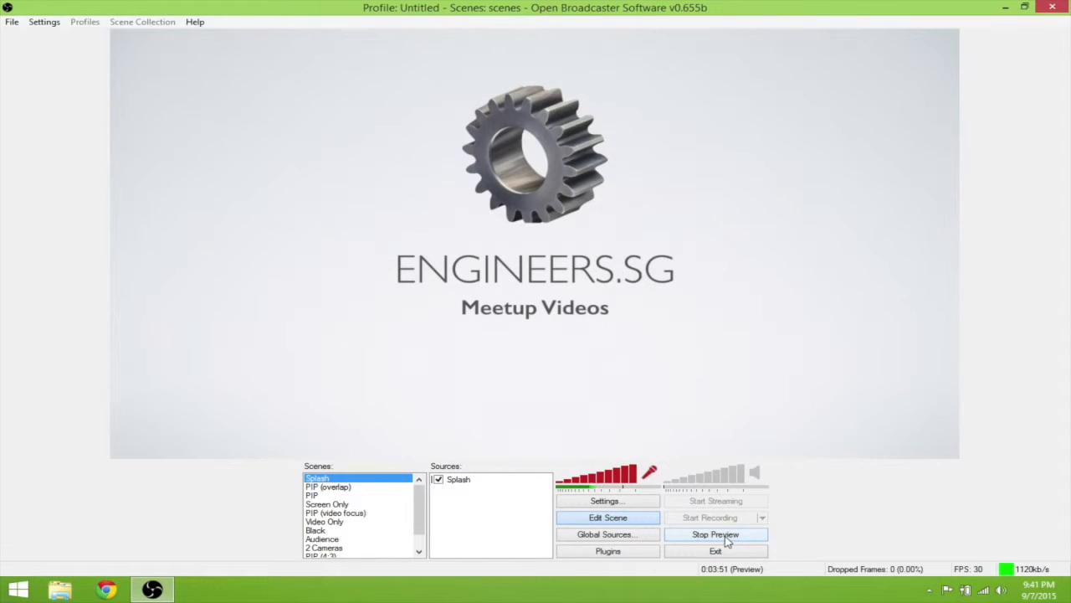
# Step: Stop the live stream preview, leaving the Splash scene idle
pyautogui.click(717, 534)
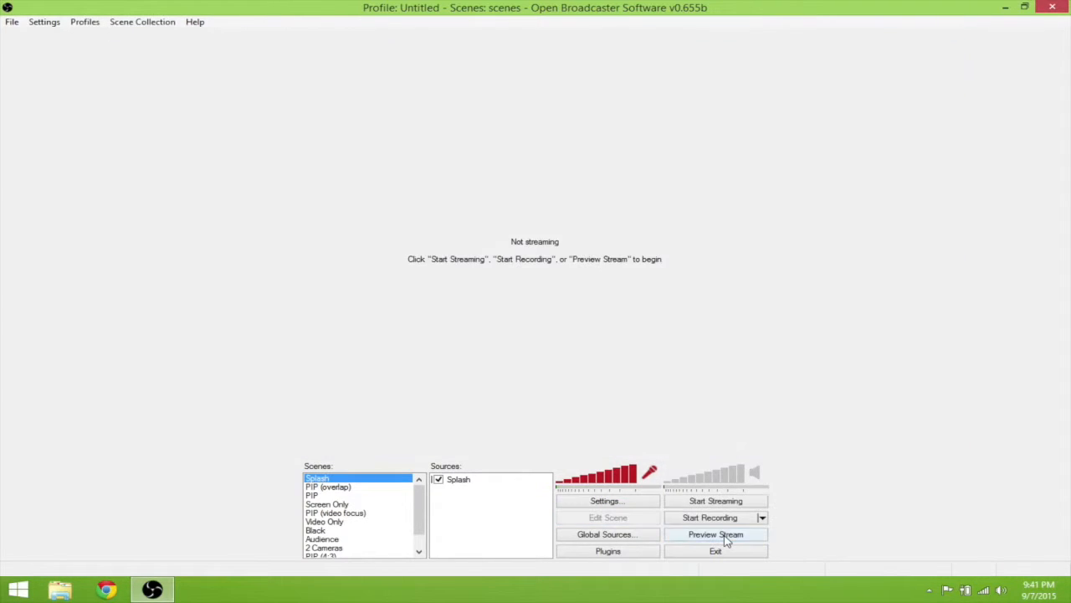
pyautogui.moveTo(837, 543)
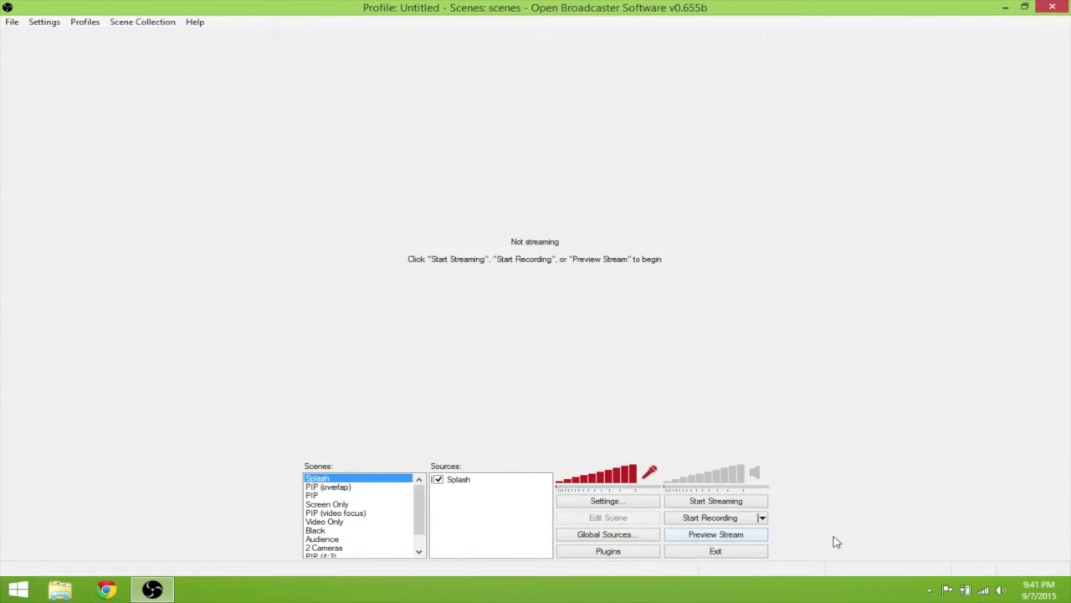
pyautogui.moveTo(827, 519)
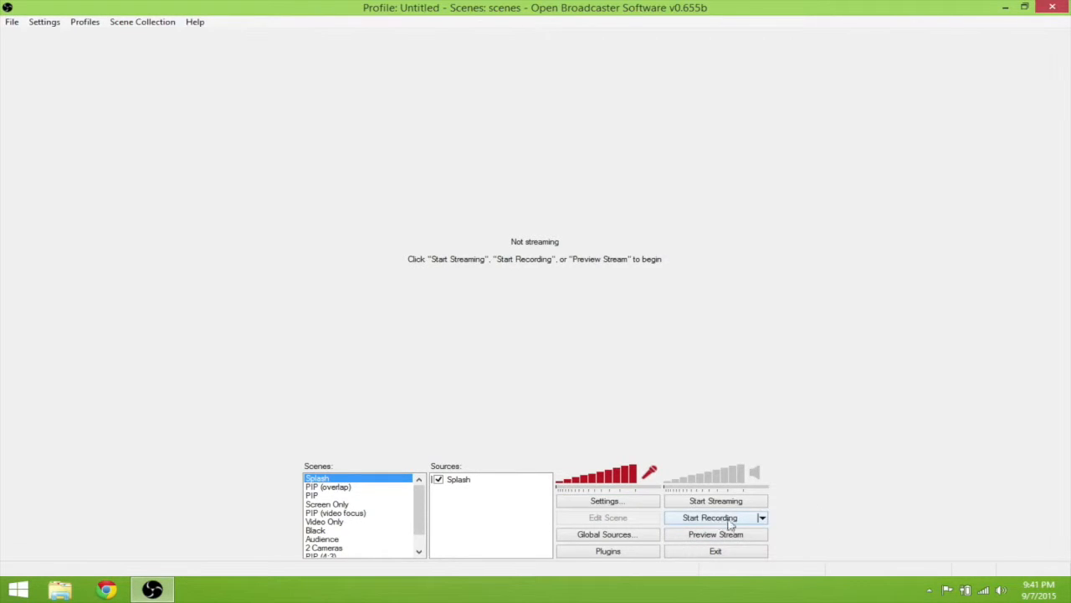
pyautogui.moveTo(762, 523)
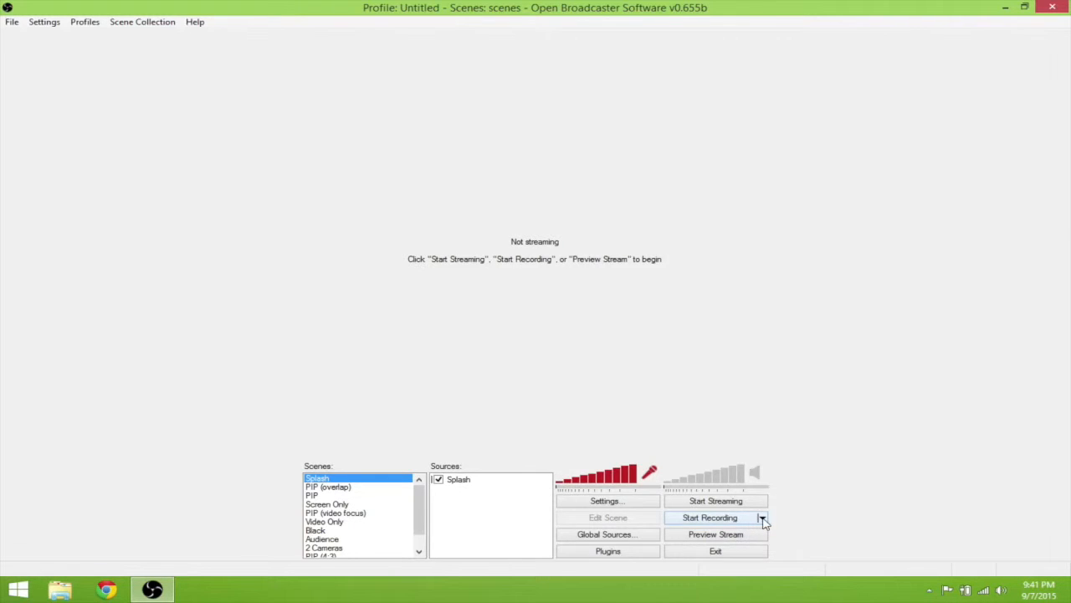
pyautogui.moveTo(807, 513)
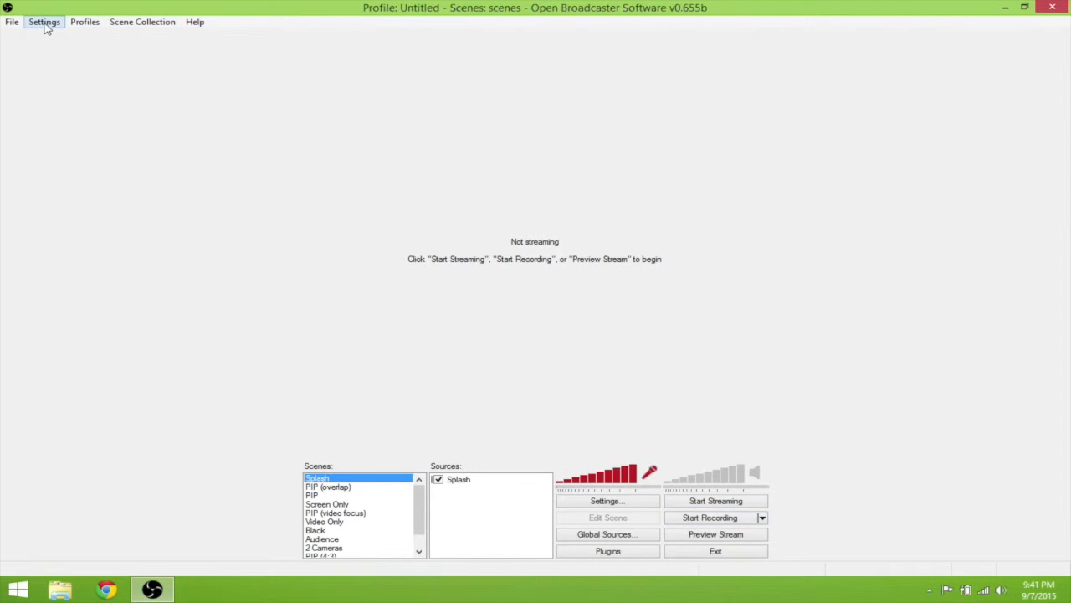
pyautogui.click(44, 22)
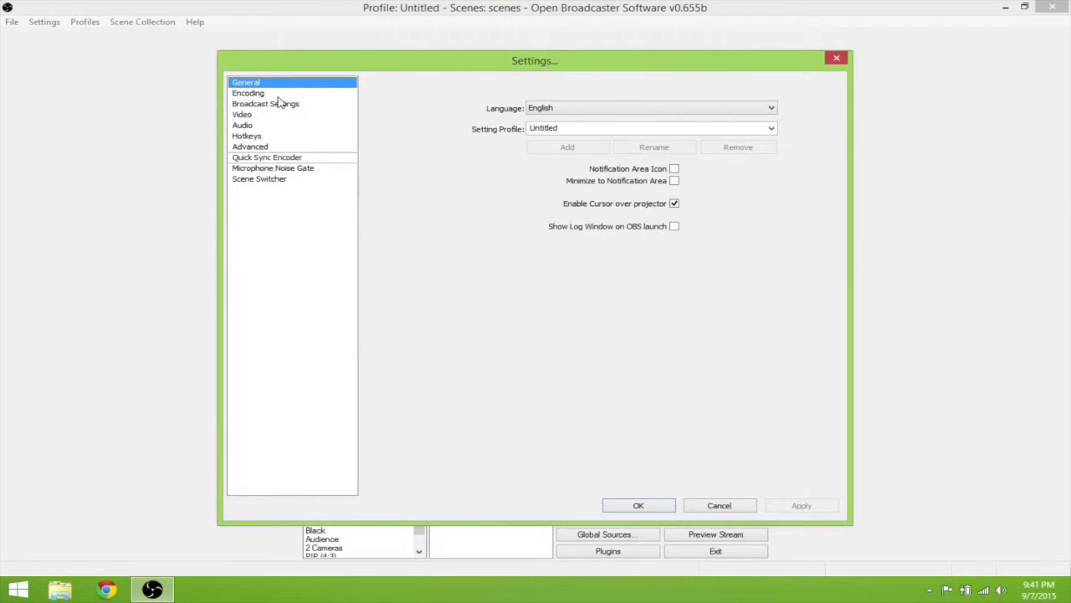
pyautogui.click(248, 93)
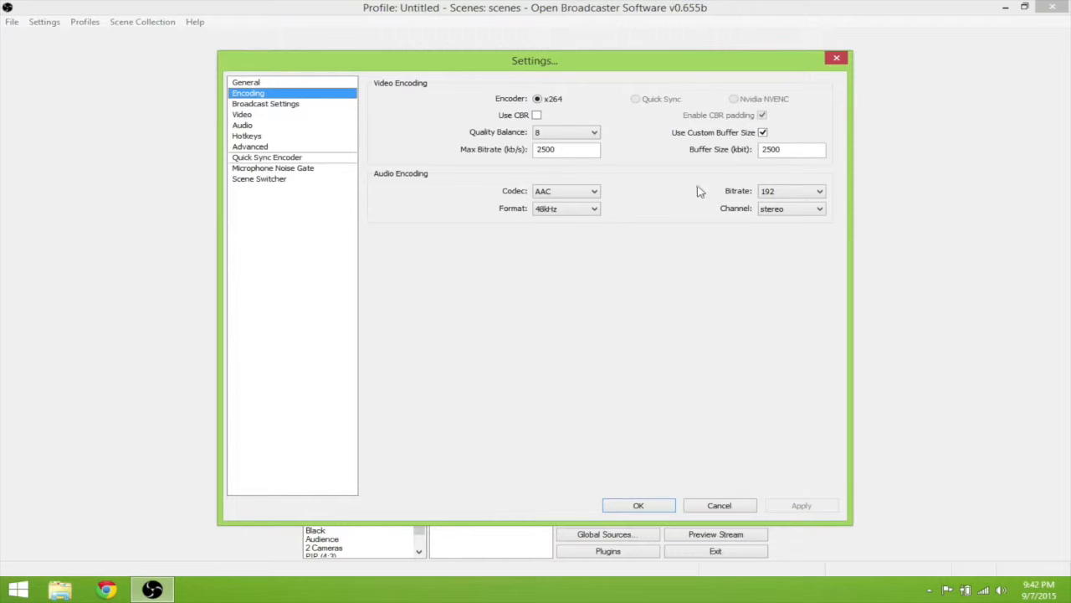
pyautogui.moveTo(670, 194)
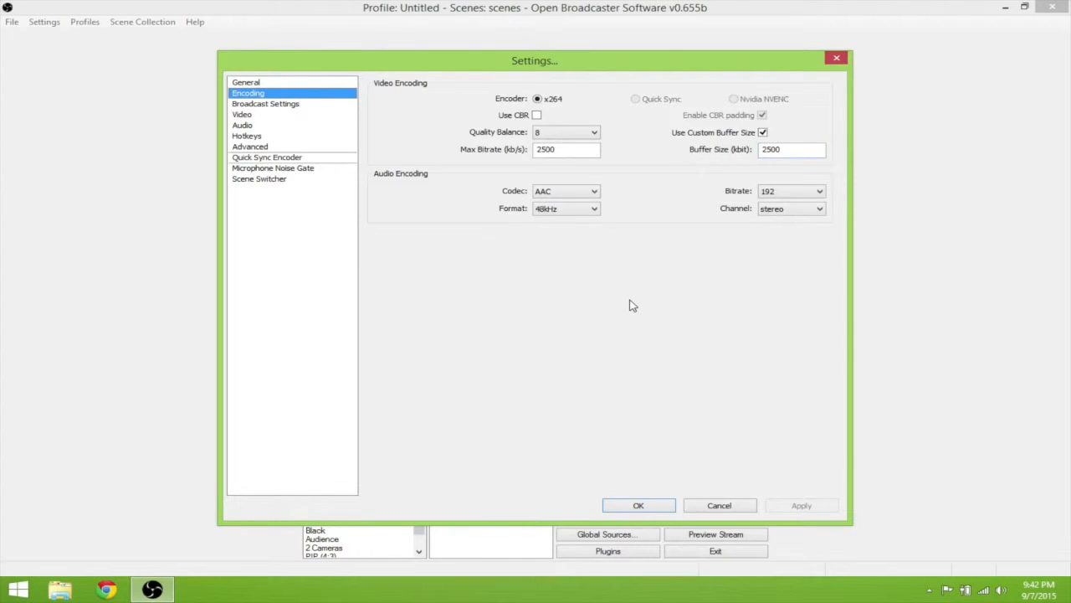
pyautogui.moveTo(656, 452)
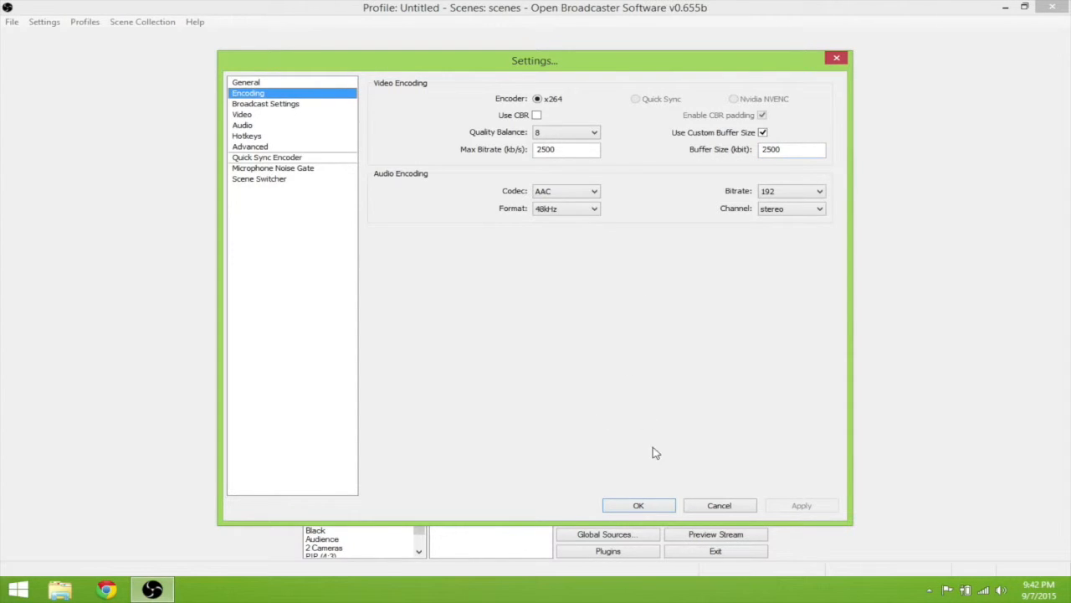
pyautogui.moveTo(264, 120)
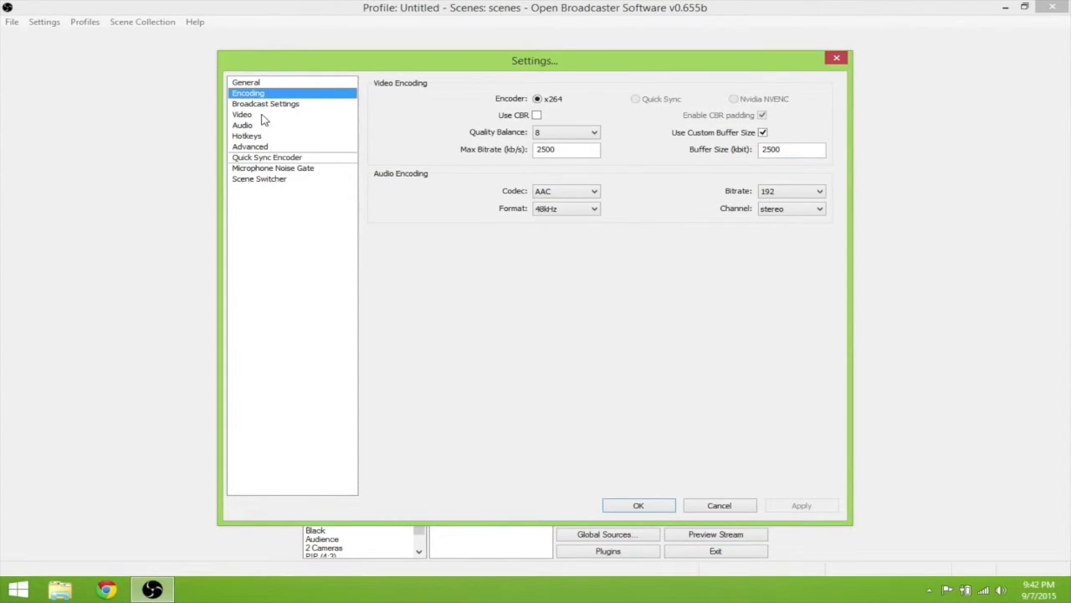
pyautogui.click(242, 114)
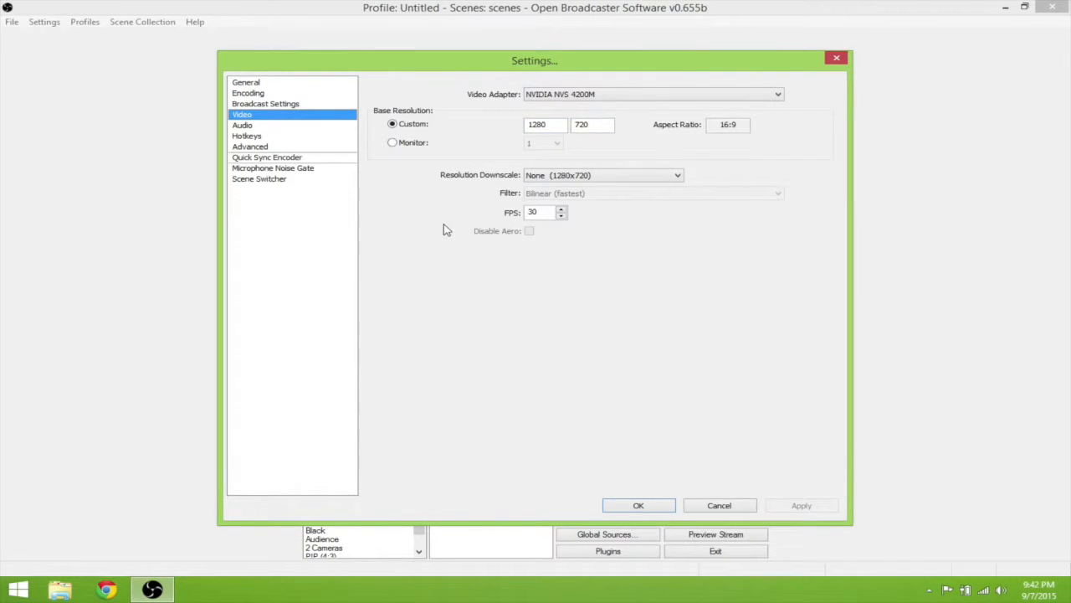
pyautogui.click(241, 126)
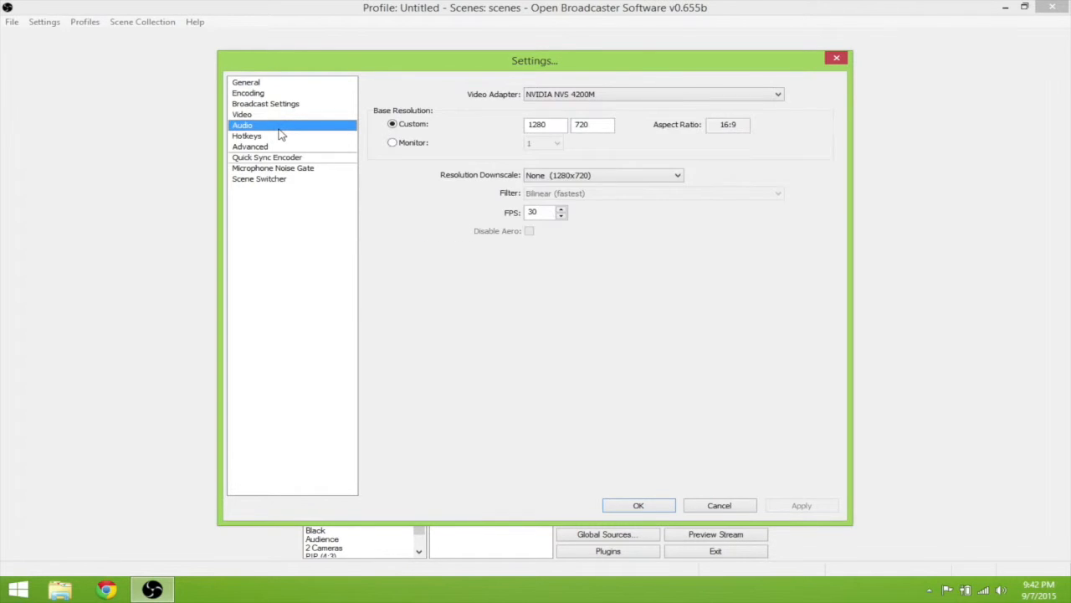
pyautogui.click(241, 124)
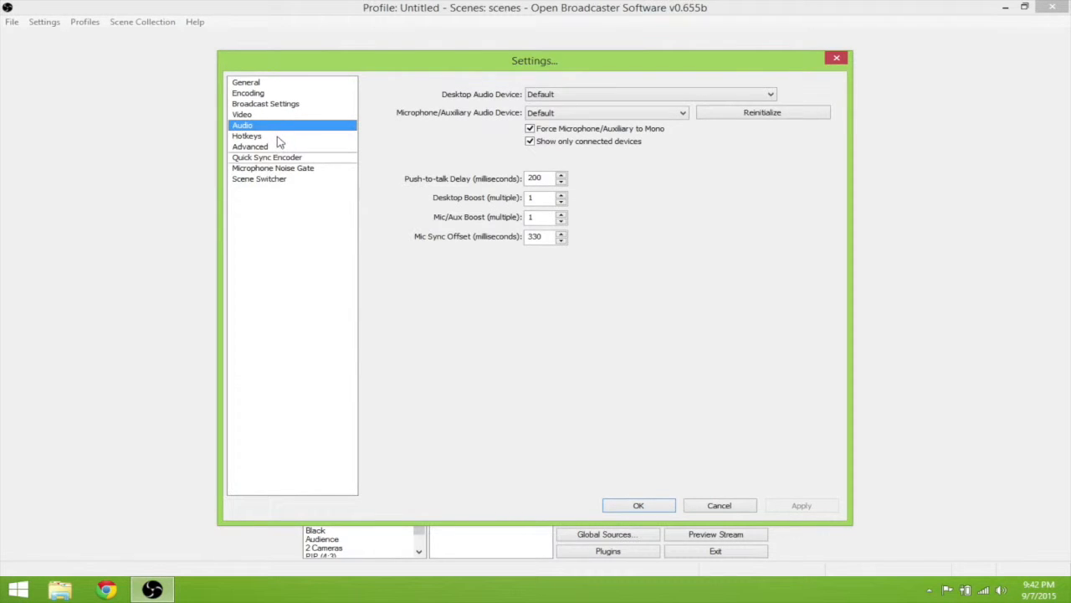
pyautogui.click(246, 135)
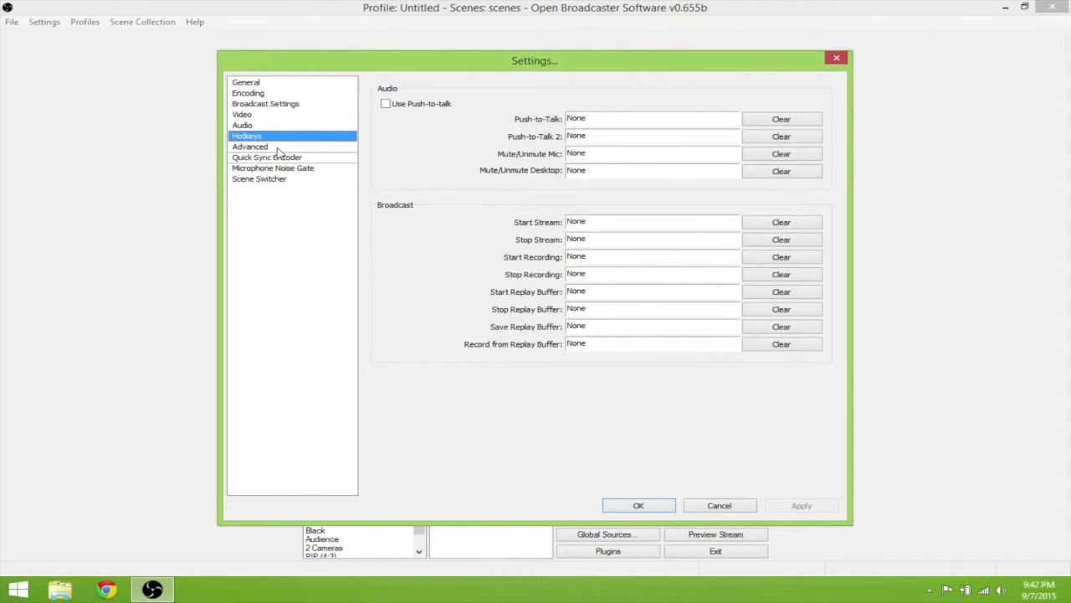
pyautogui.click(249, 147)
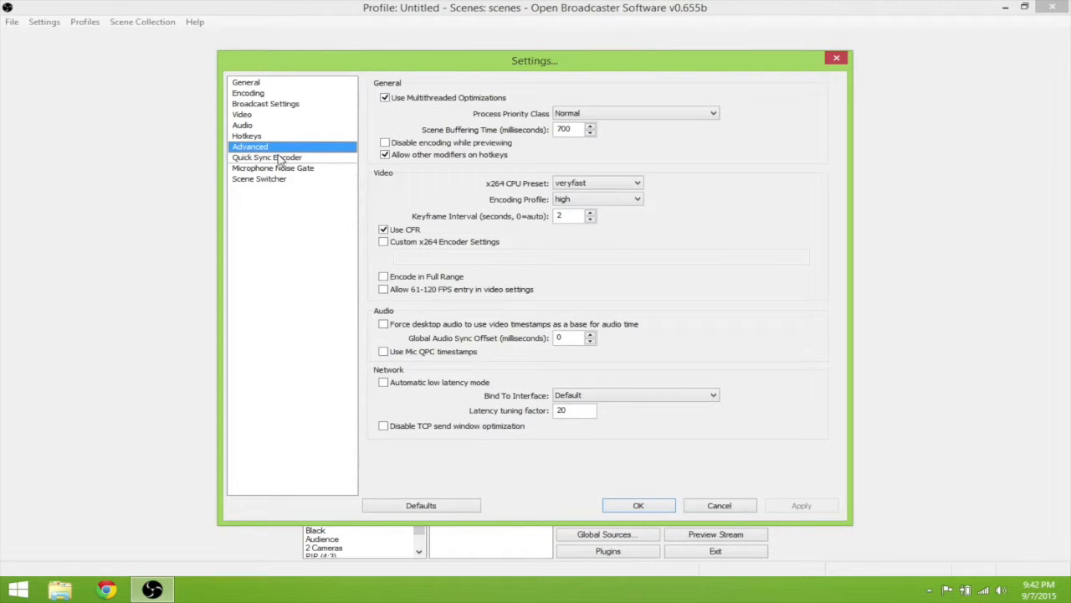
pyautogui.click(266, 157)
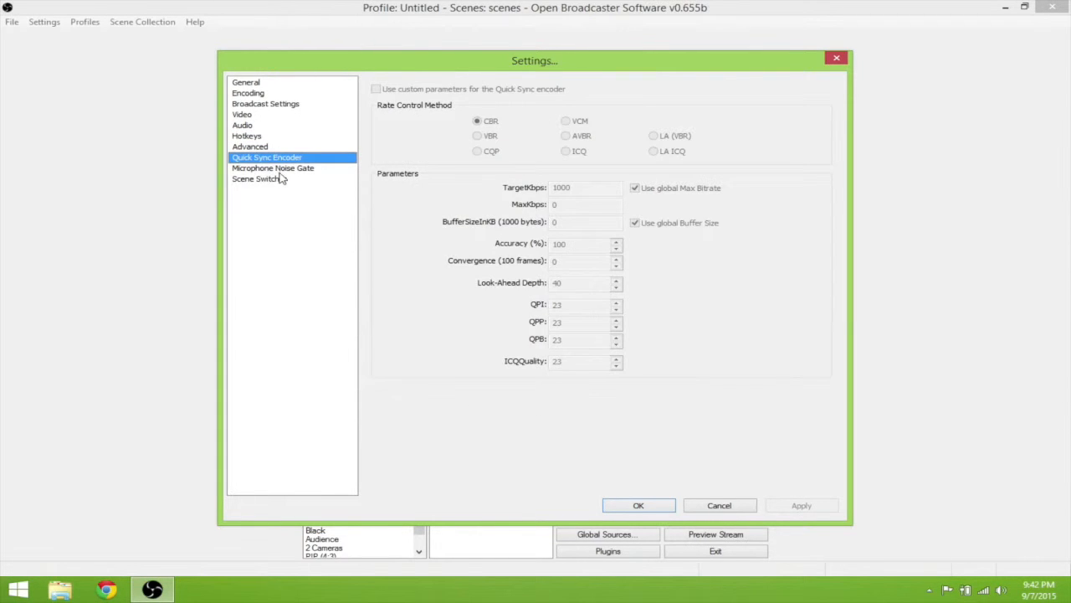
pyautogui.click(246, 82)
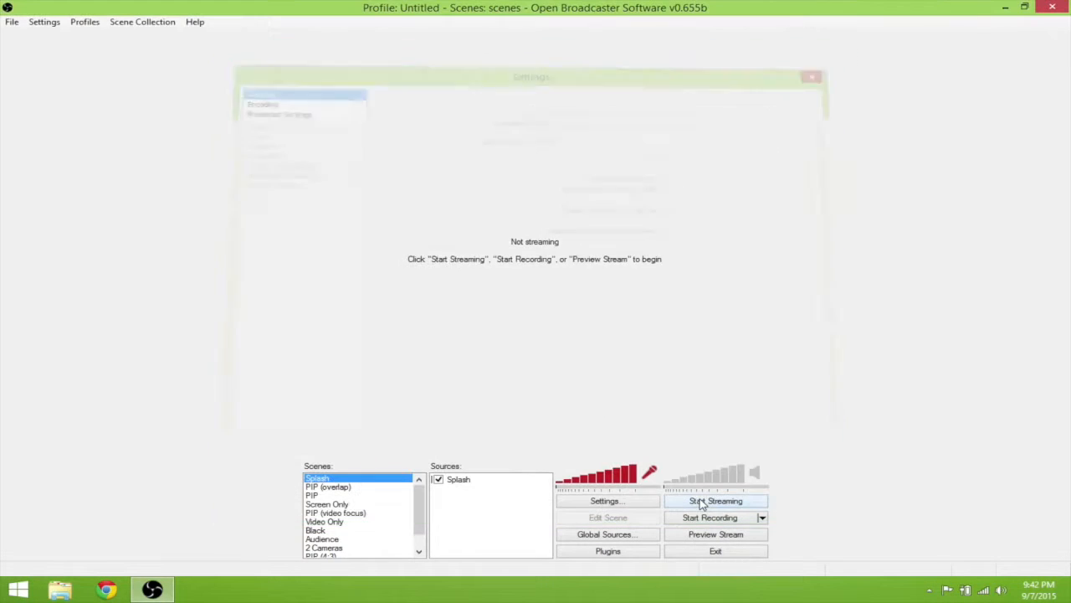
# Step: Start the test recording on Splash and cut to the PIP scene
pyautogui.click(812, 77)
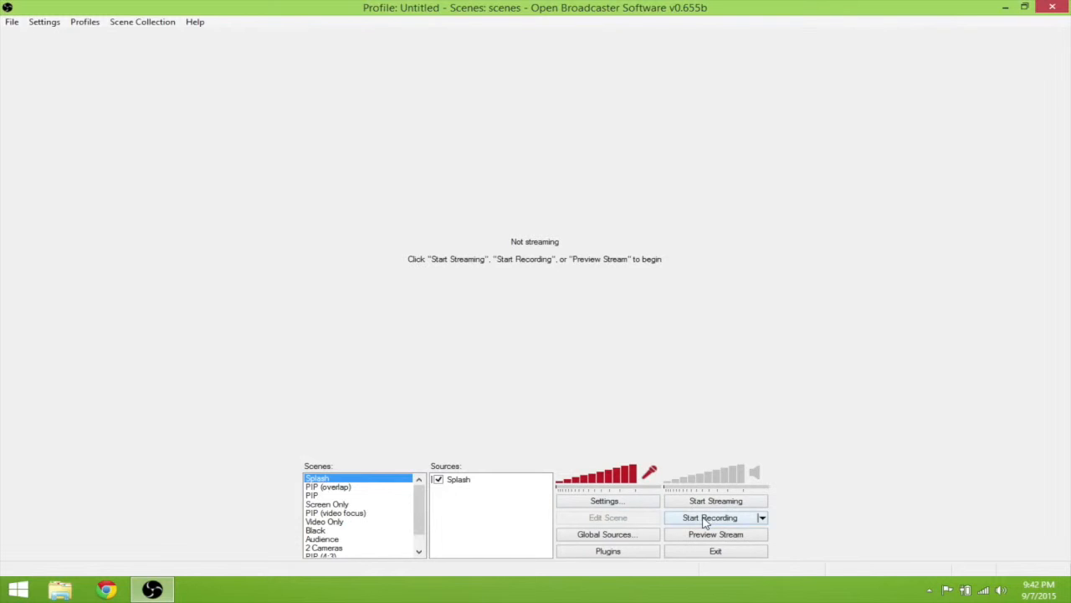
pyautogui.click(710, 517)
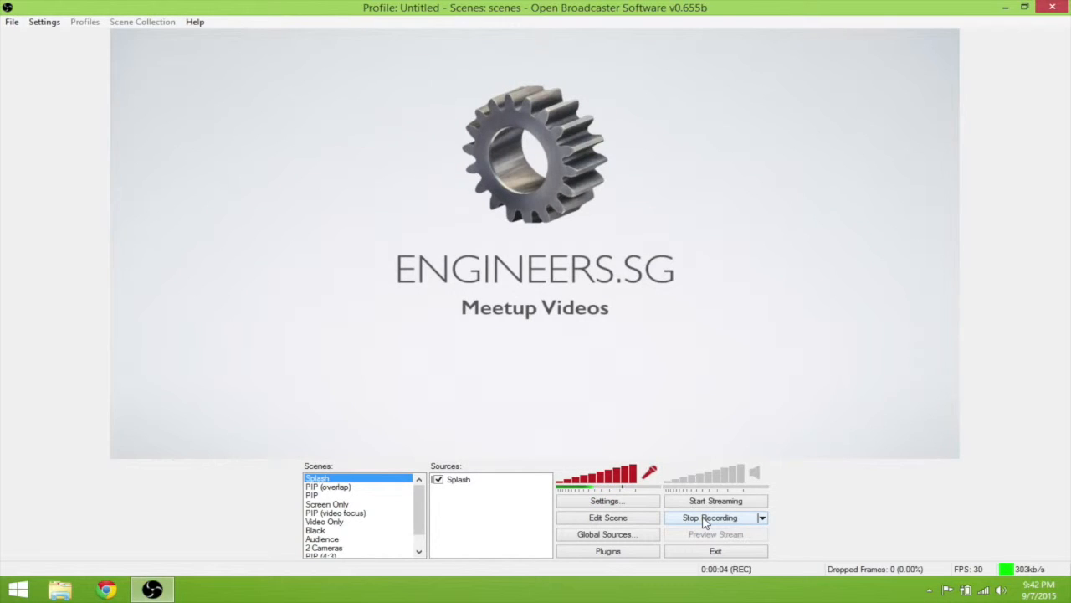
pyautogui.moveTo(610, 544)
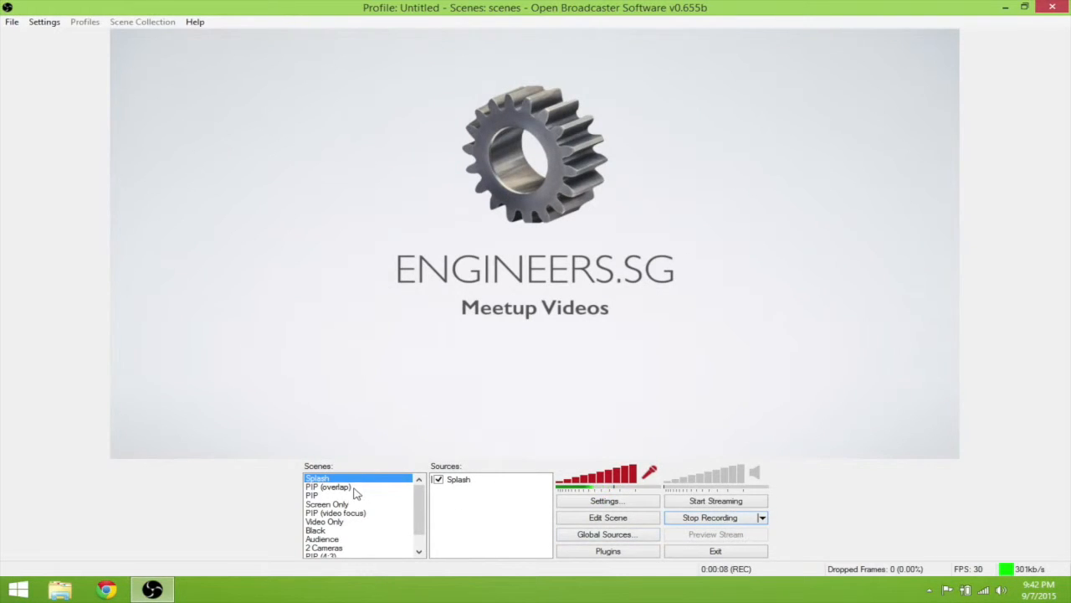
pyautogui.click(311, 496)
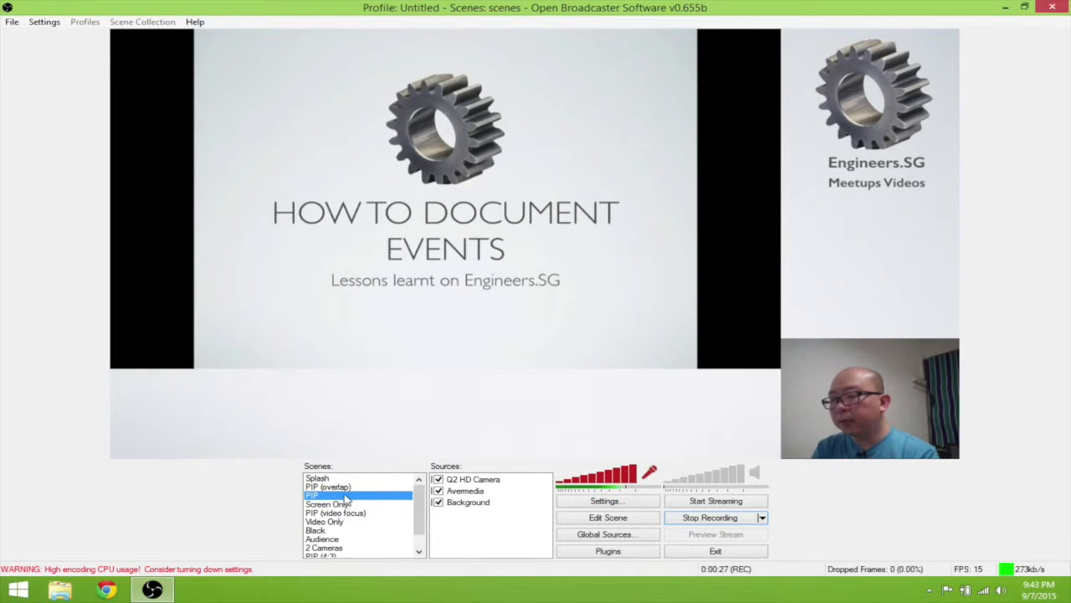
# Step: Cut to the PIP (overlay) scene, then to the Screen Only scene
pyautogui.click(328, 486)
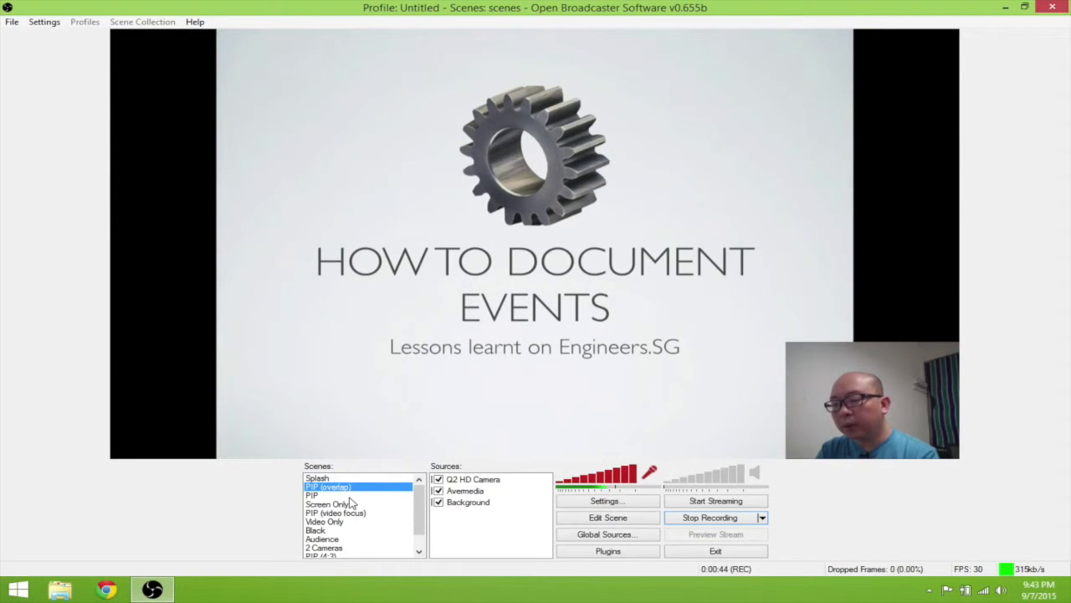
pyautogui.click(328, 502)
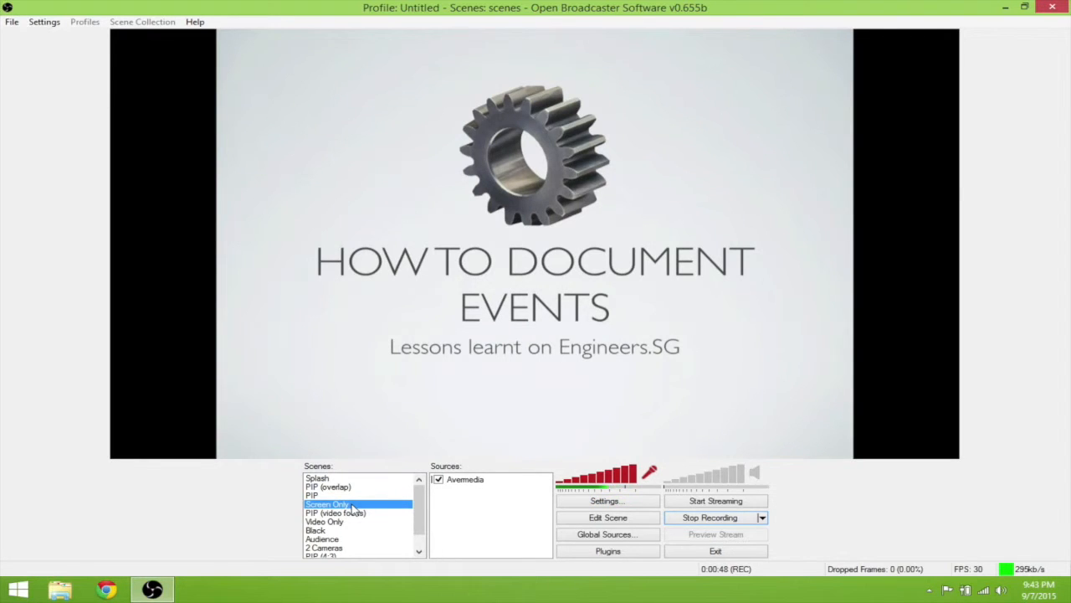
pyautogui.moveTo(405, 521)
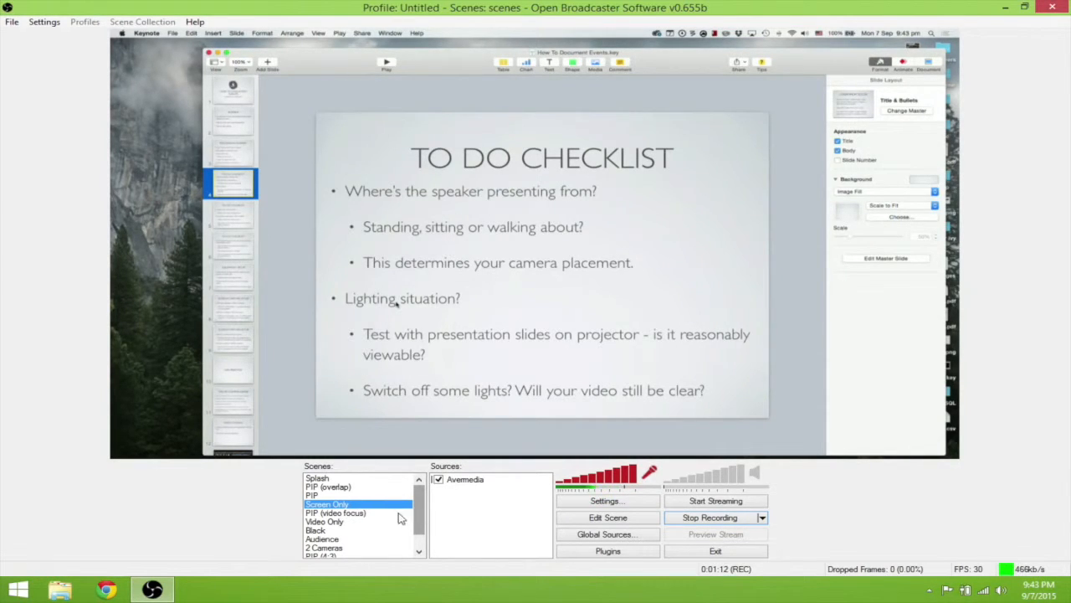
# Step: Cut through Video Only, PIP (video focus), Video Only again, and end on Black
pyautogui.click(325, 522)
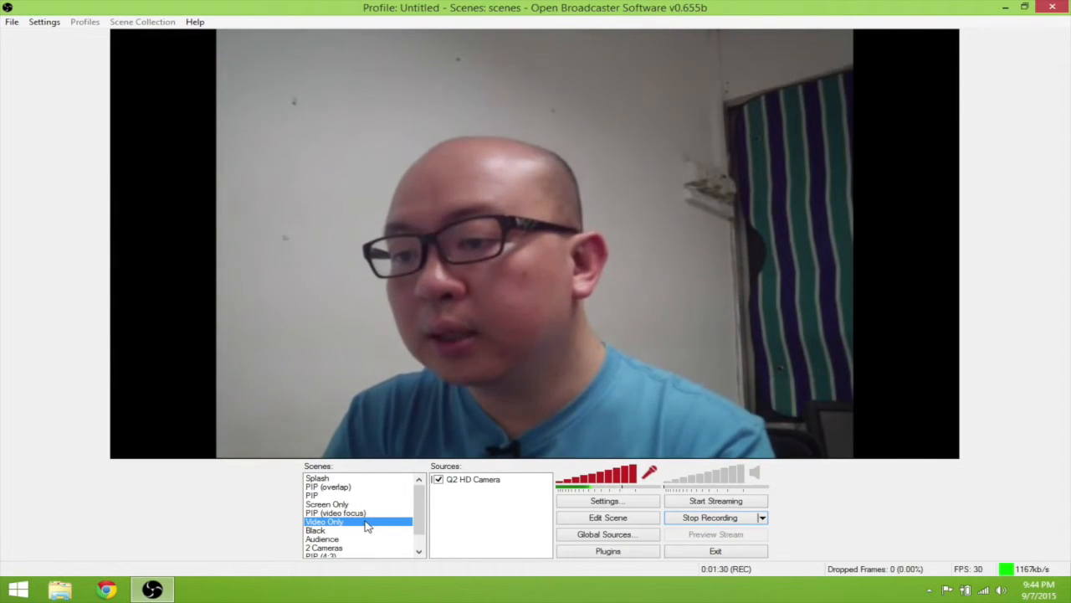
pyautogui.click(335, 512)
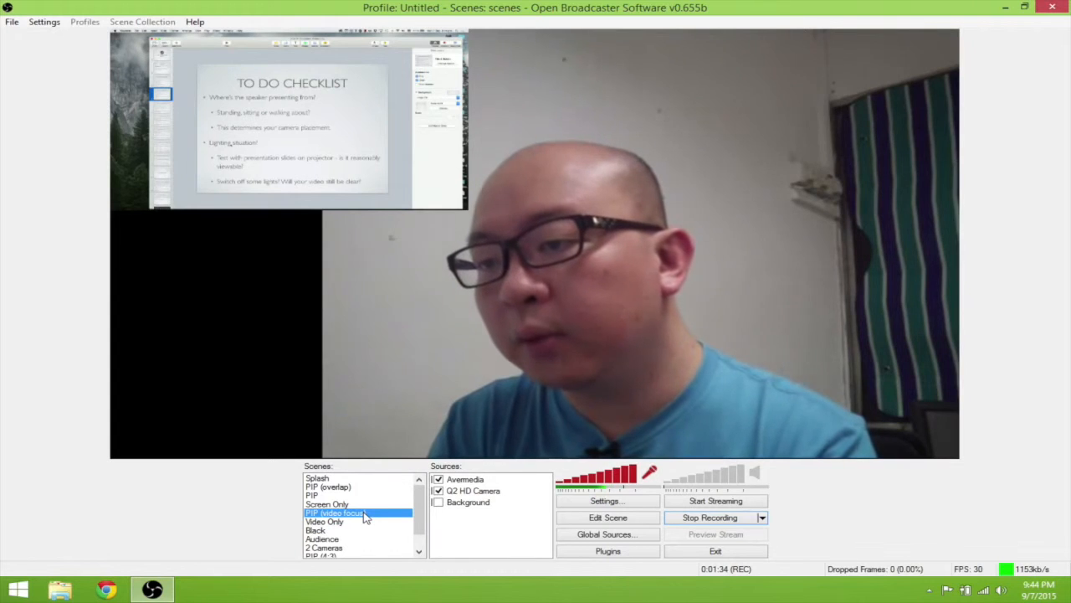
pyautogui.moveTo(395, 523)
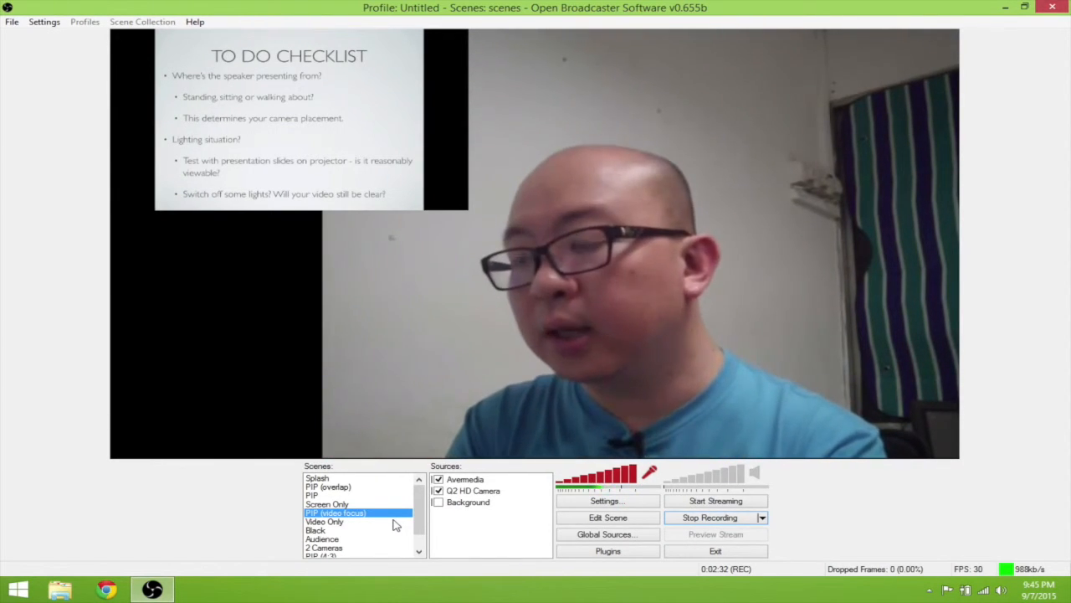
pyautogui.click(325, 522)
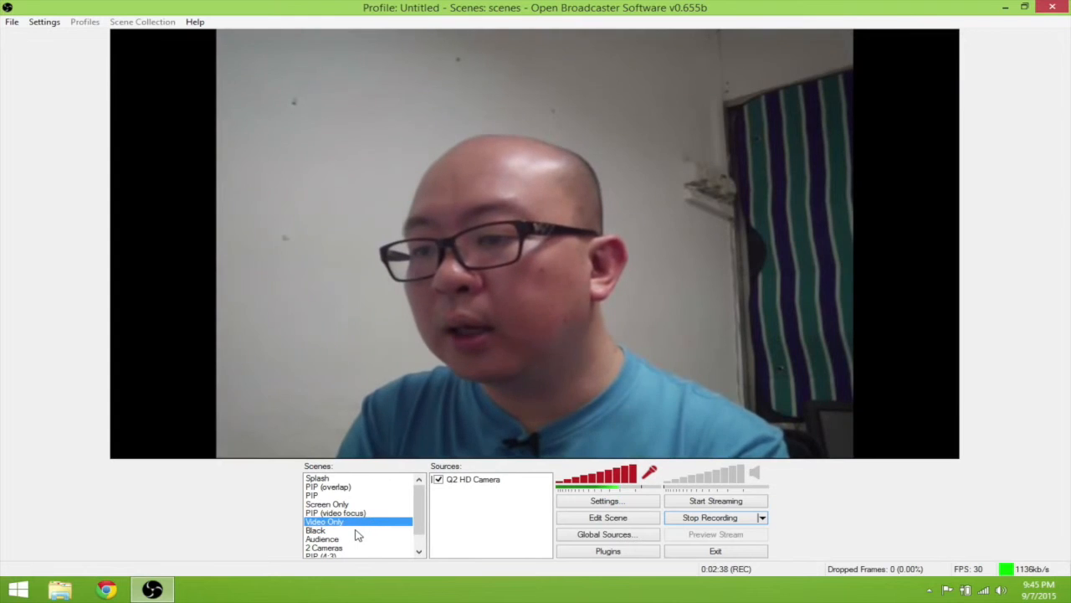
pyautogui.click(314, 529)
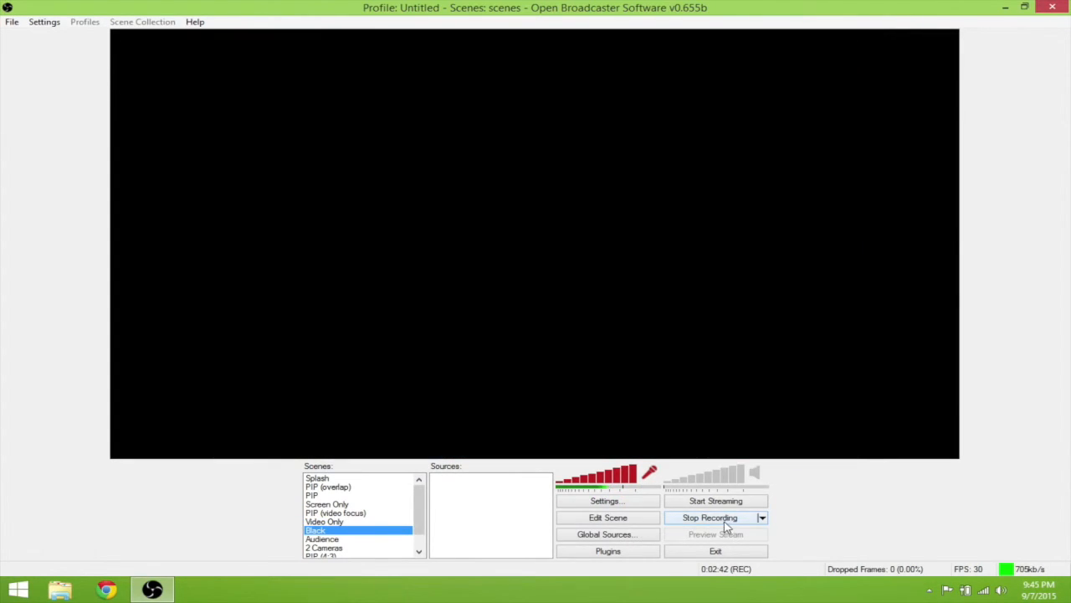
# Step: Stop the test recording so the Black scene reports Not streaming
pyautogui.click(710, 516)
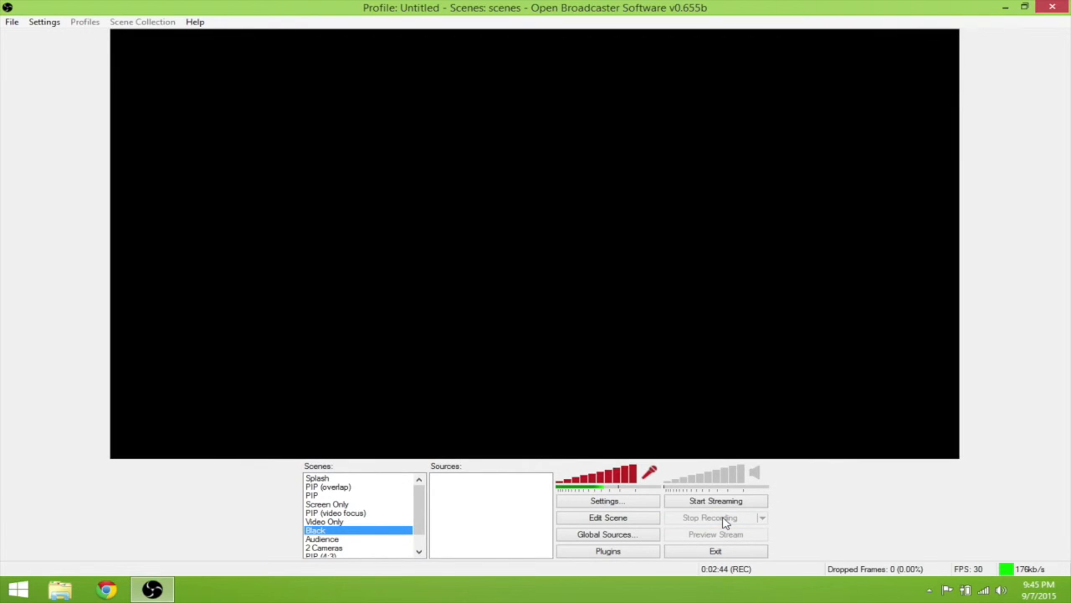
pyautogui.click(710, 516)
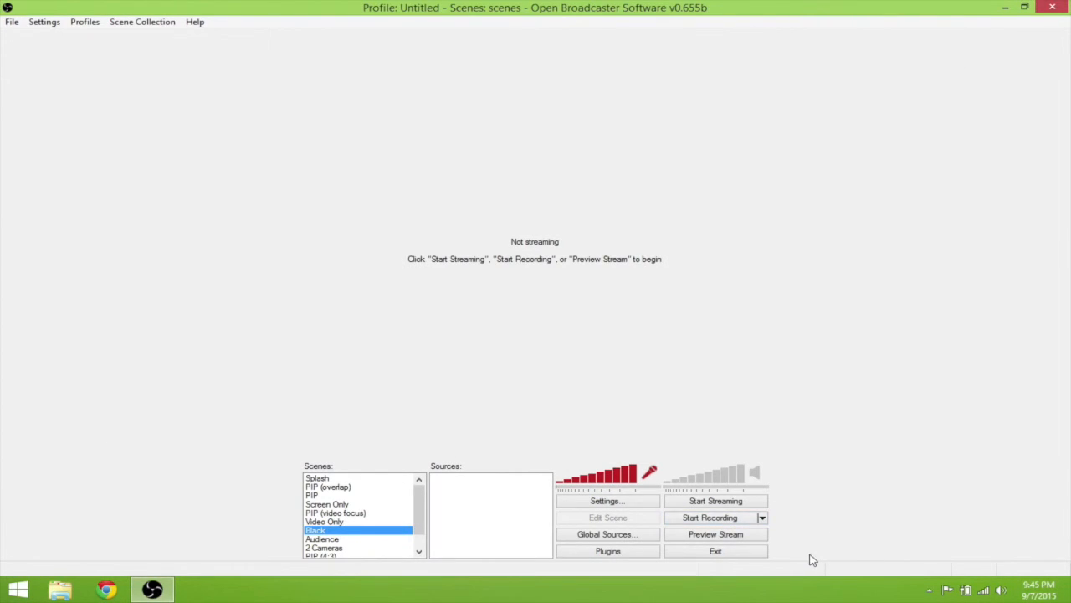
pyautogui.moveTo(818, 508)
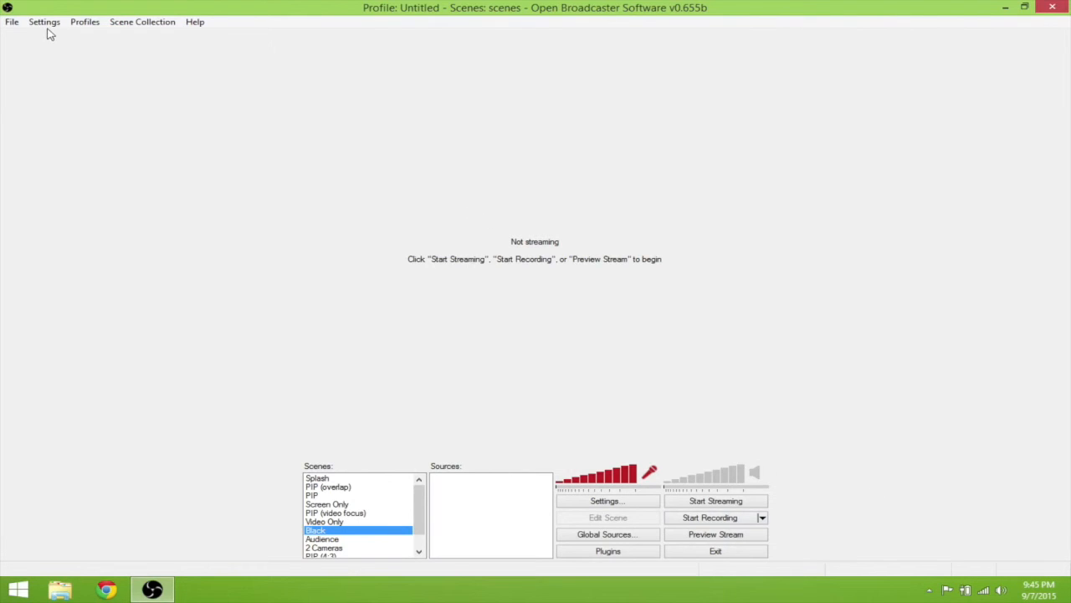
pyautogui.click(12, 21)
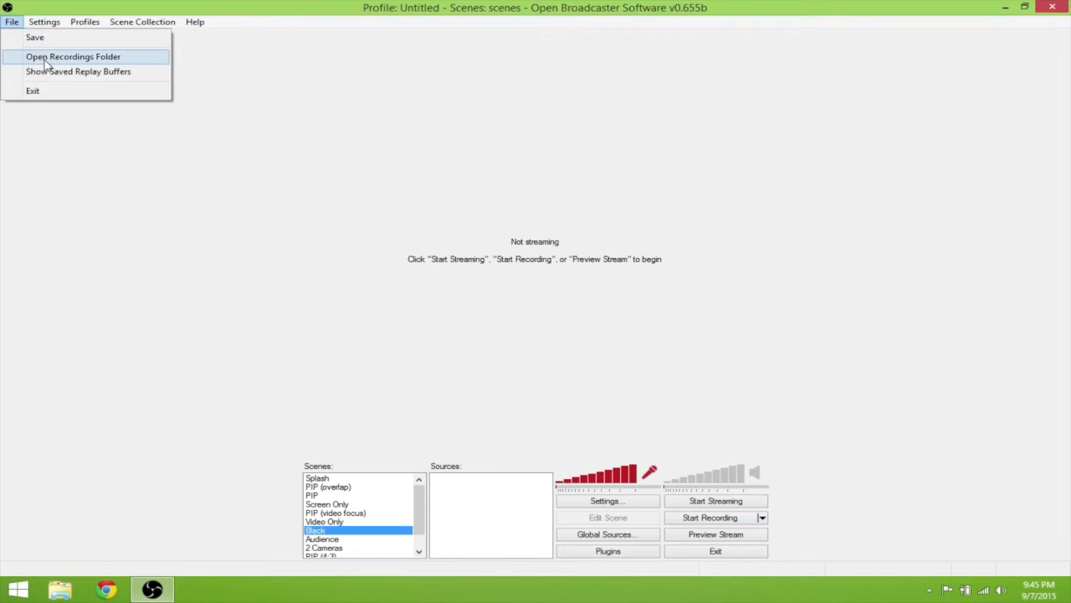
pyautogui.click(74, 57)
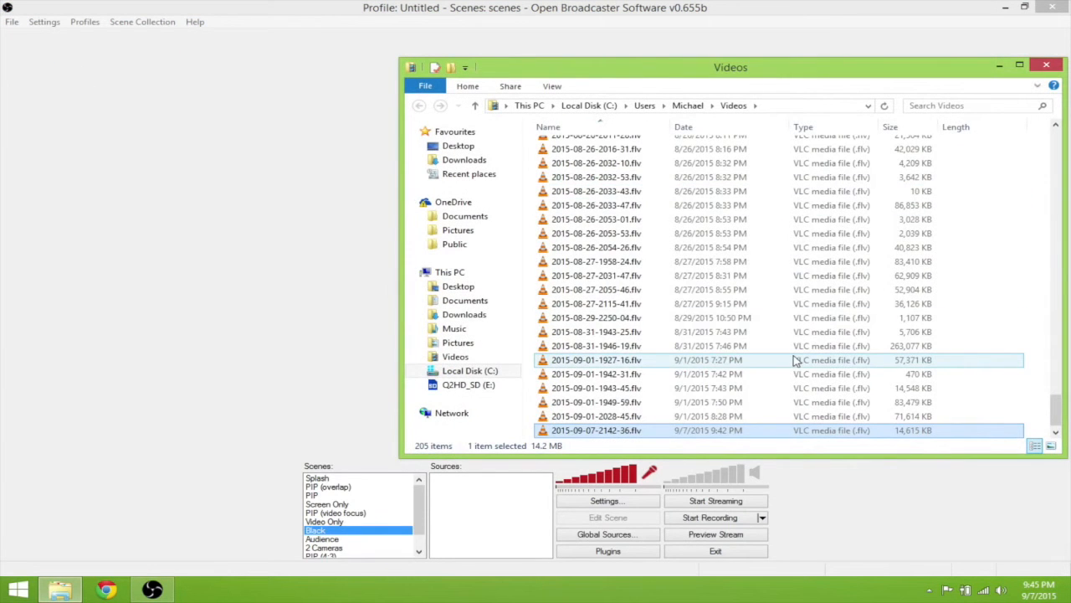
pyautogui.scroll(-3)
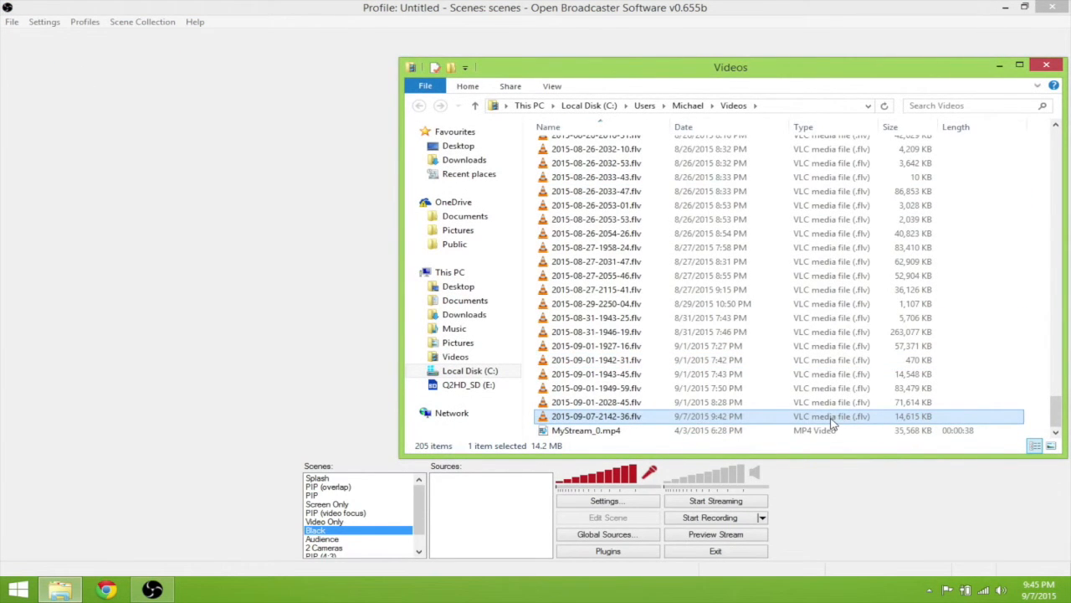
pyautogui.rightClick(596, 415)
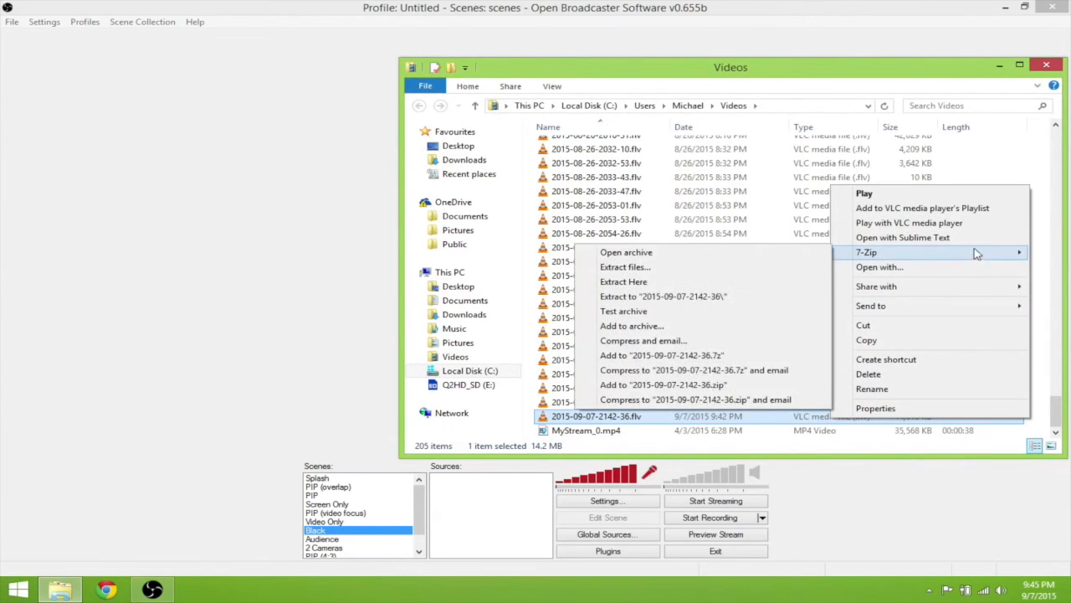
pyautogui.click(864, 194)
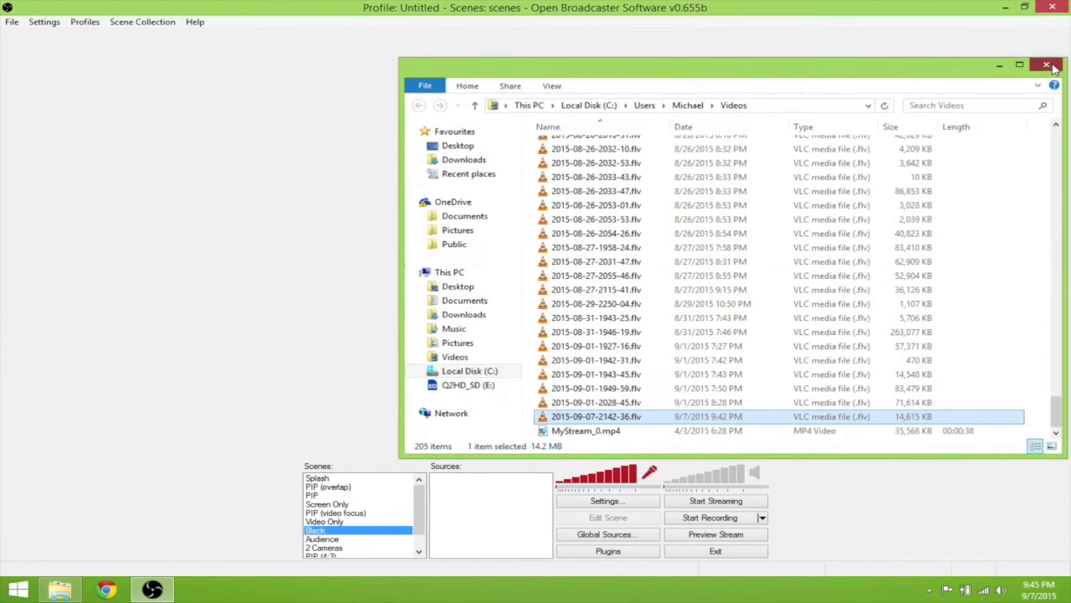
pyautogui.click(1047, 63)
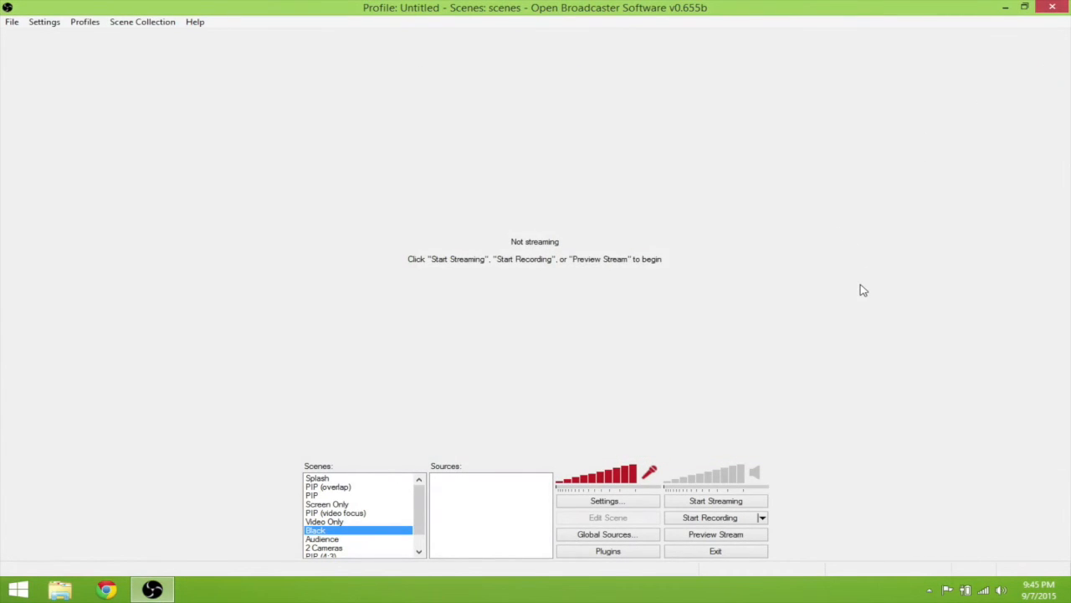
pyautogui.moveTo(825, 316)
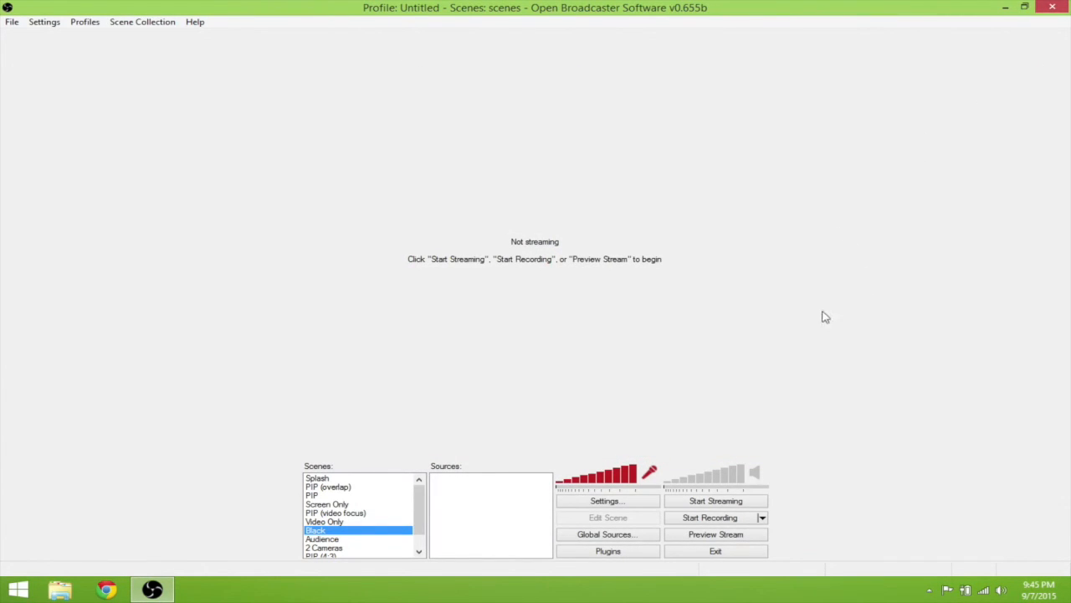
# Step: Switch back to the Splash scene from the Scenes list
pyautogui.click(319, 477)
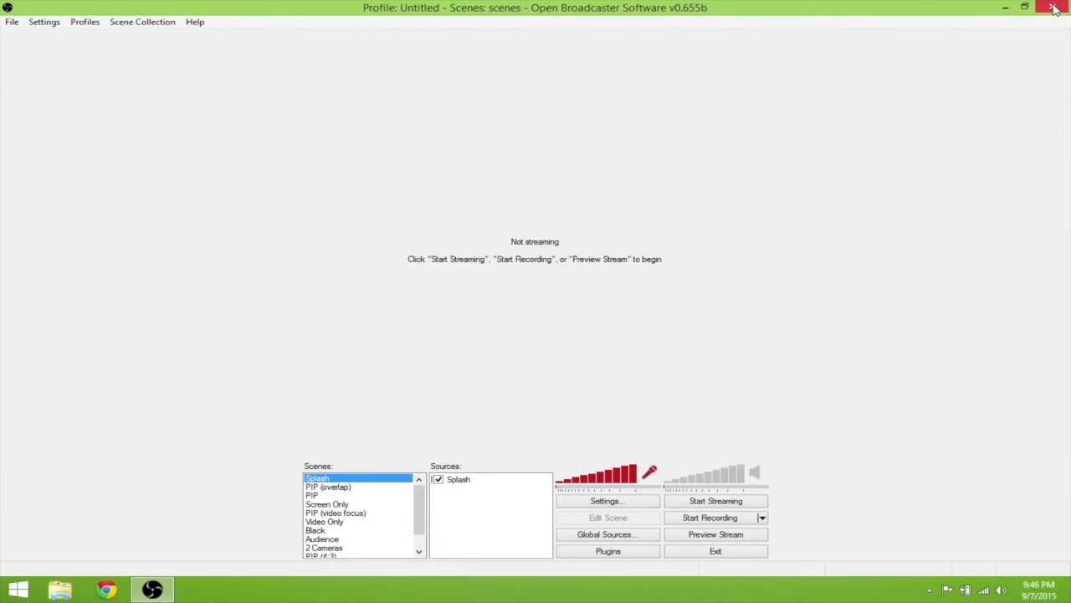
pyautogui.moveTo(1056, 8)
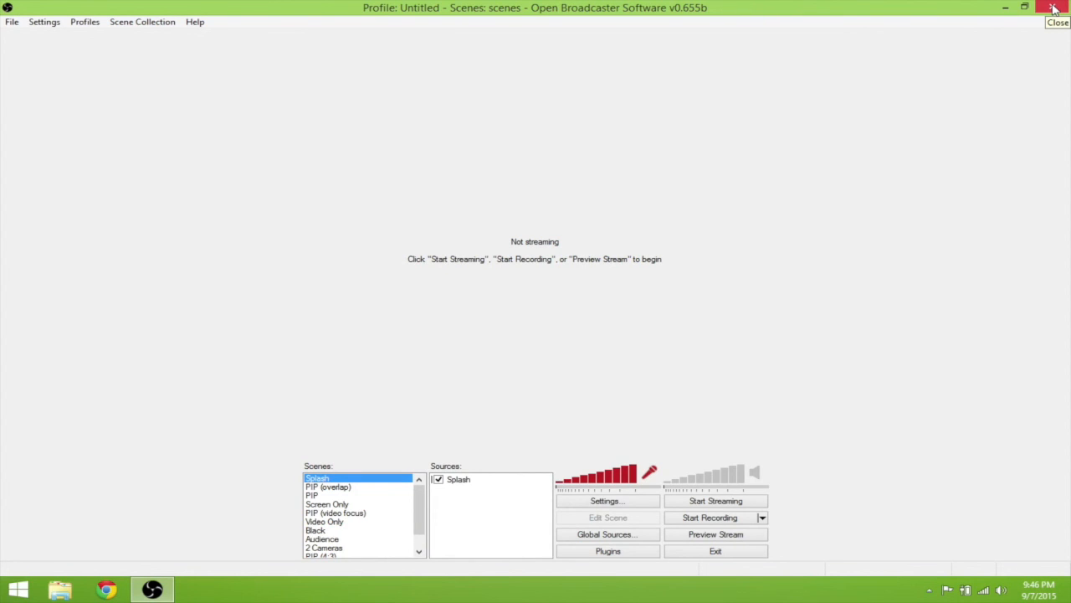
pyautogui.moveTo(887, 347)
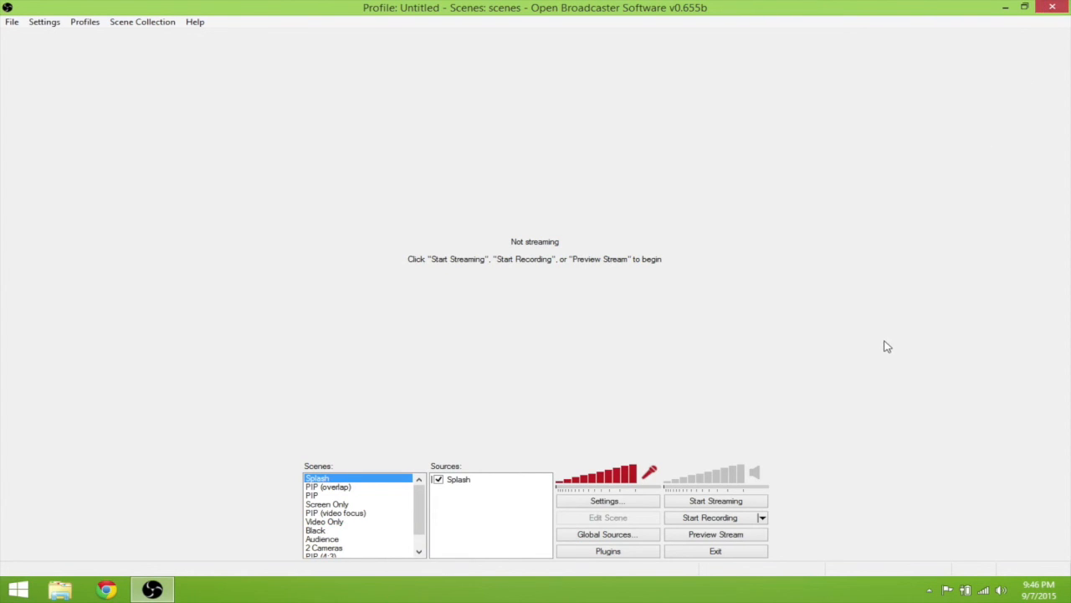